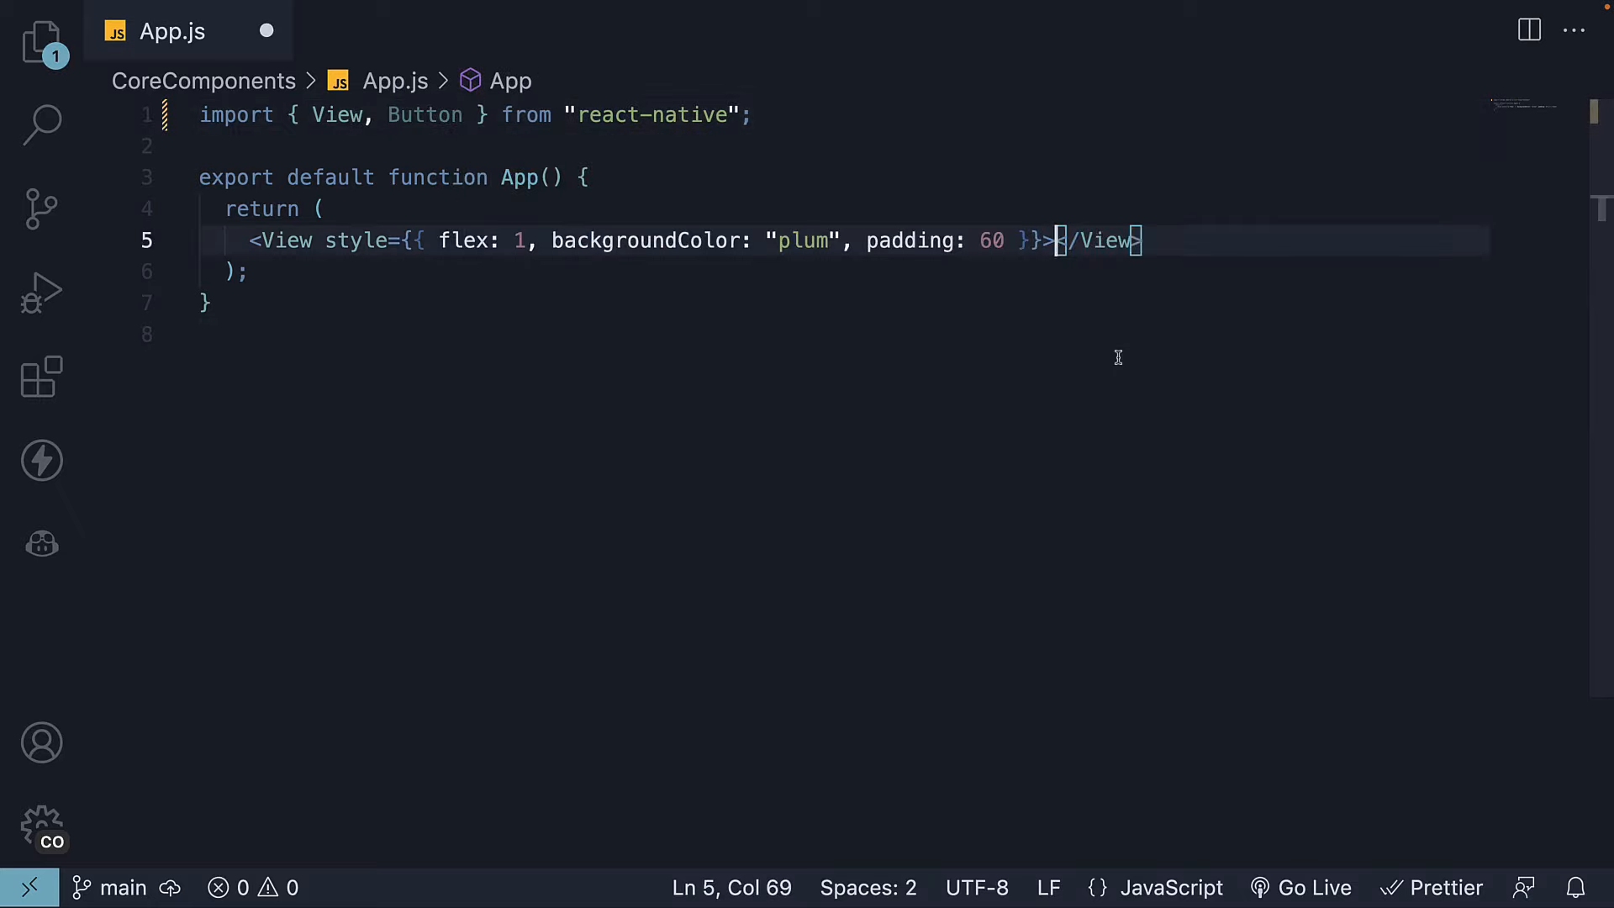
# Add a self-closing <Button title="Press" /> on a new line inside the plum View.
pyautogui.press('Enter')
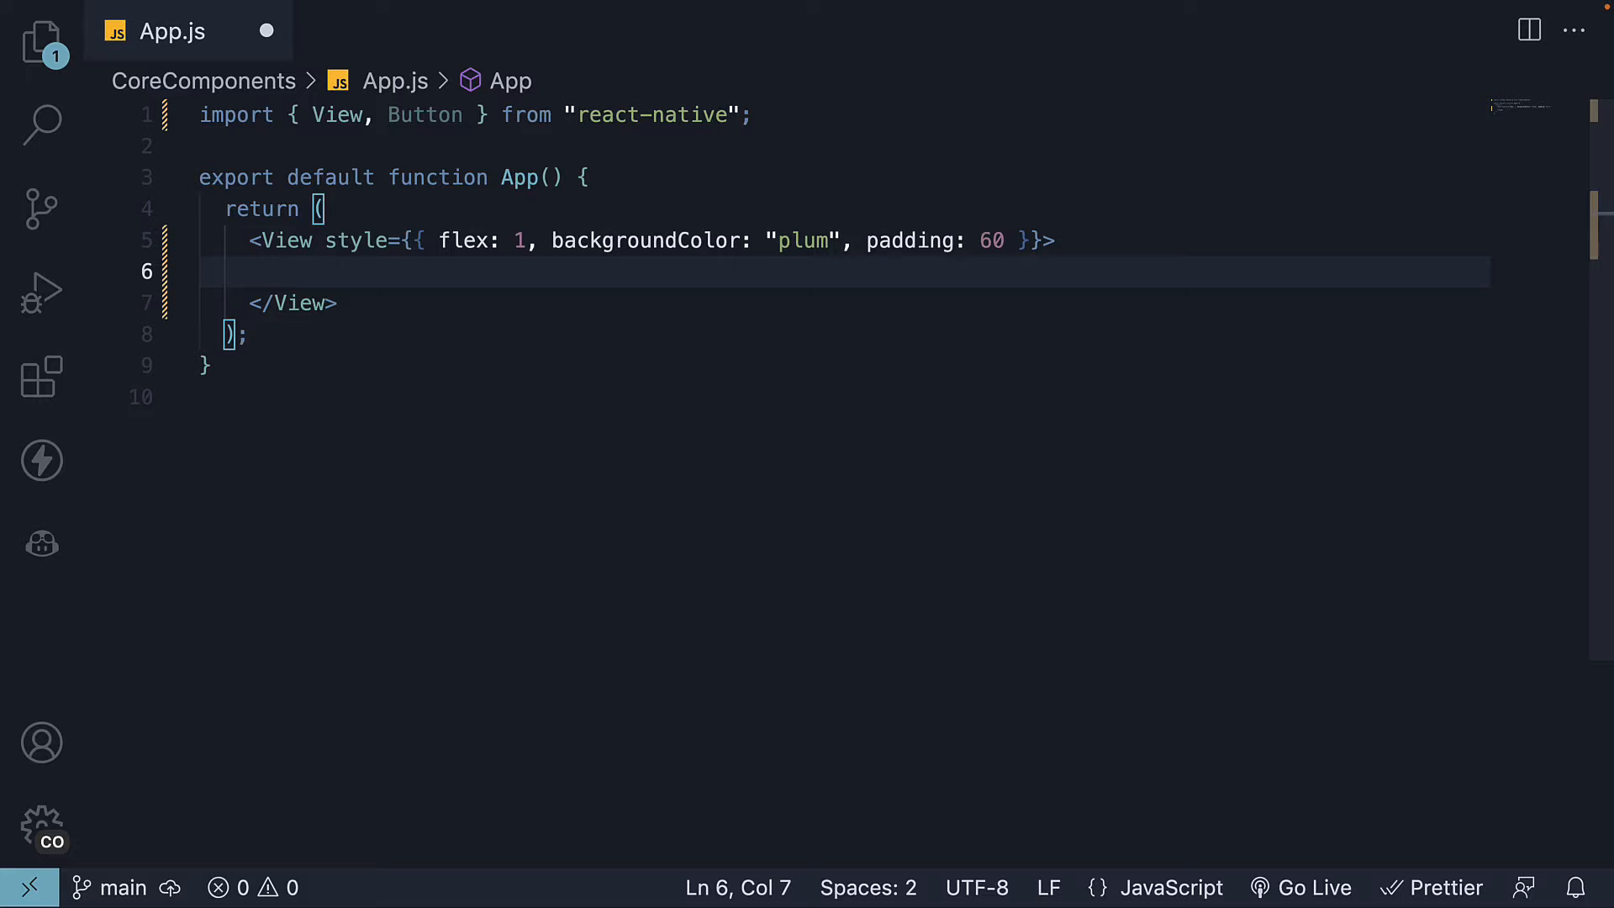
pyautogui.write('<Button></Button>')
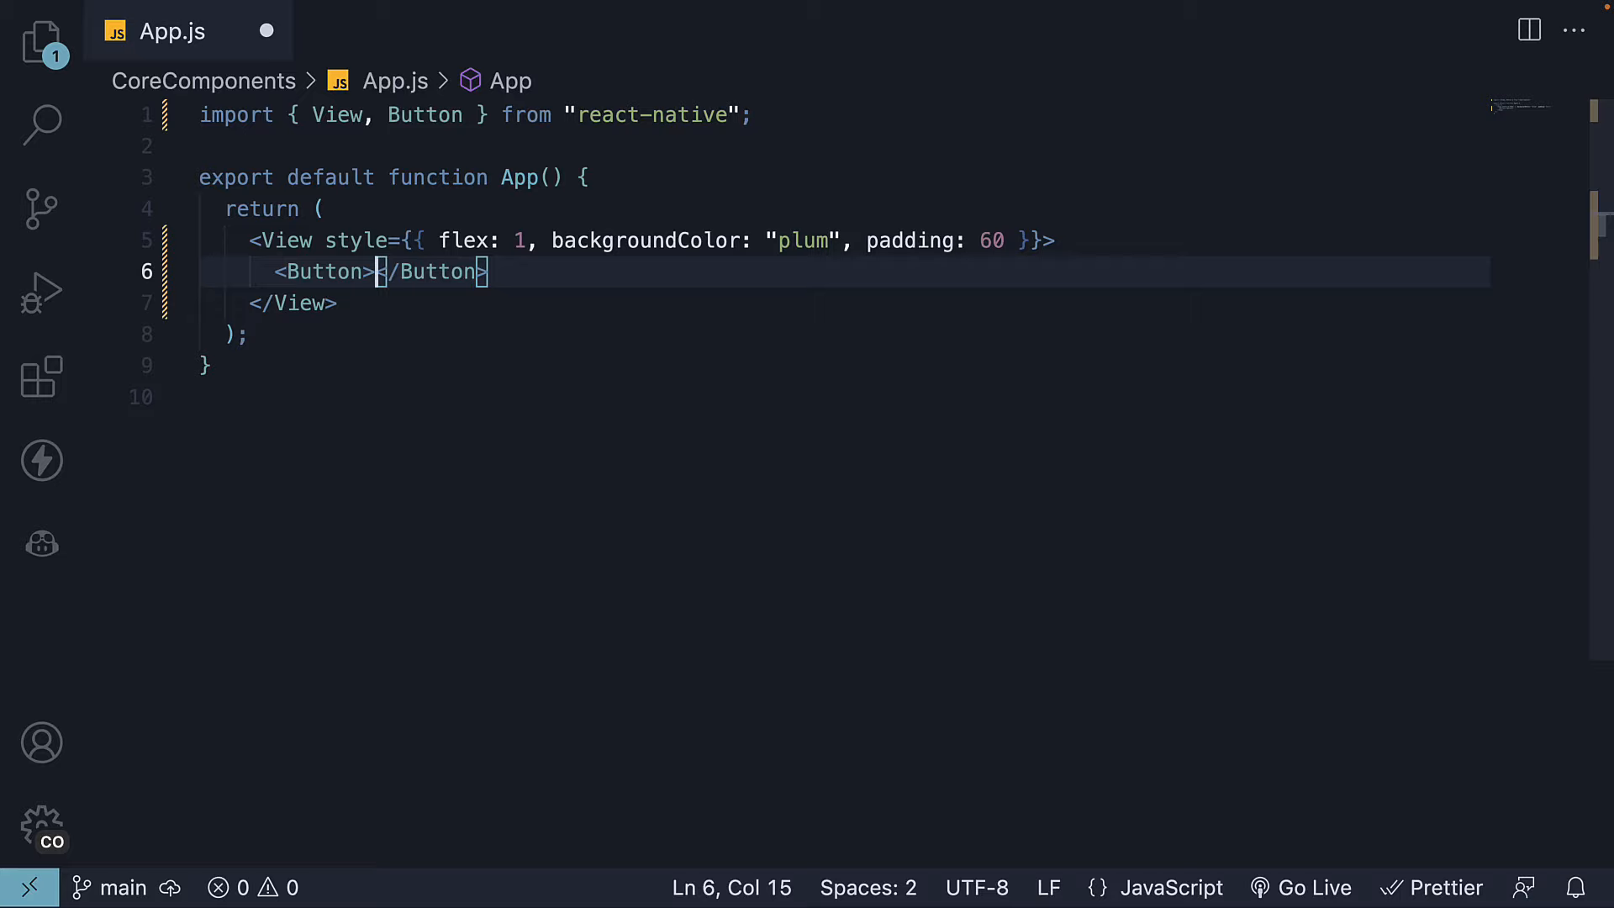
pyautogui.write('Submit')
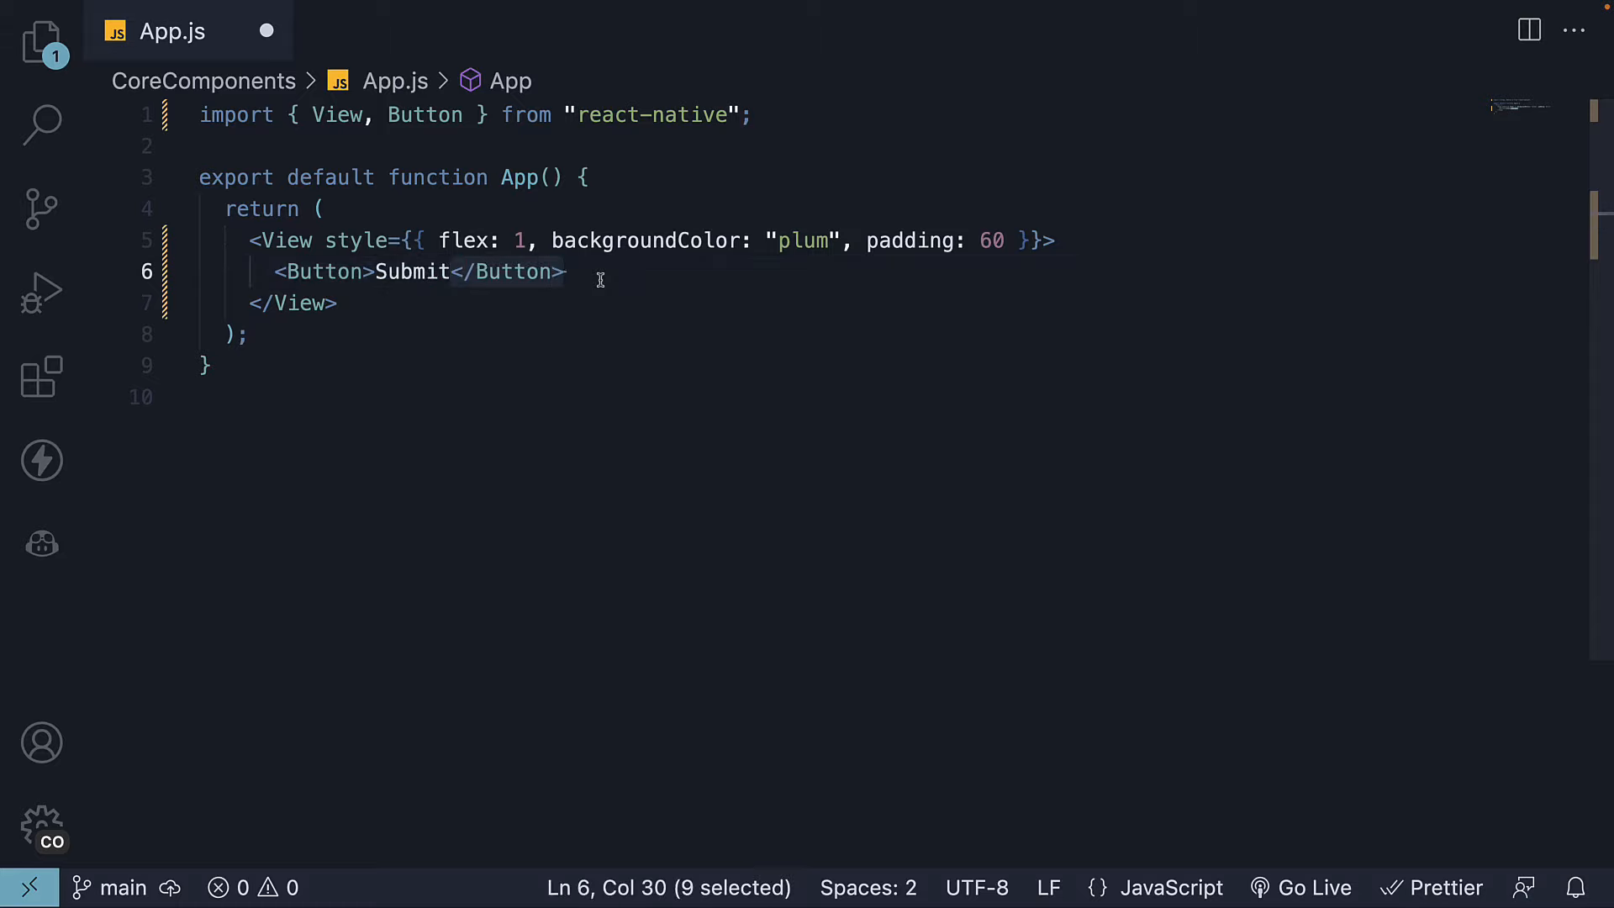
pyautogui.click(619, 270)
pyautogui.write('<Button />')
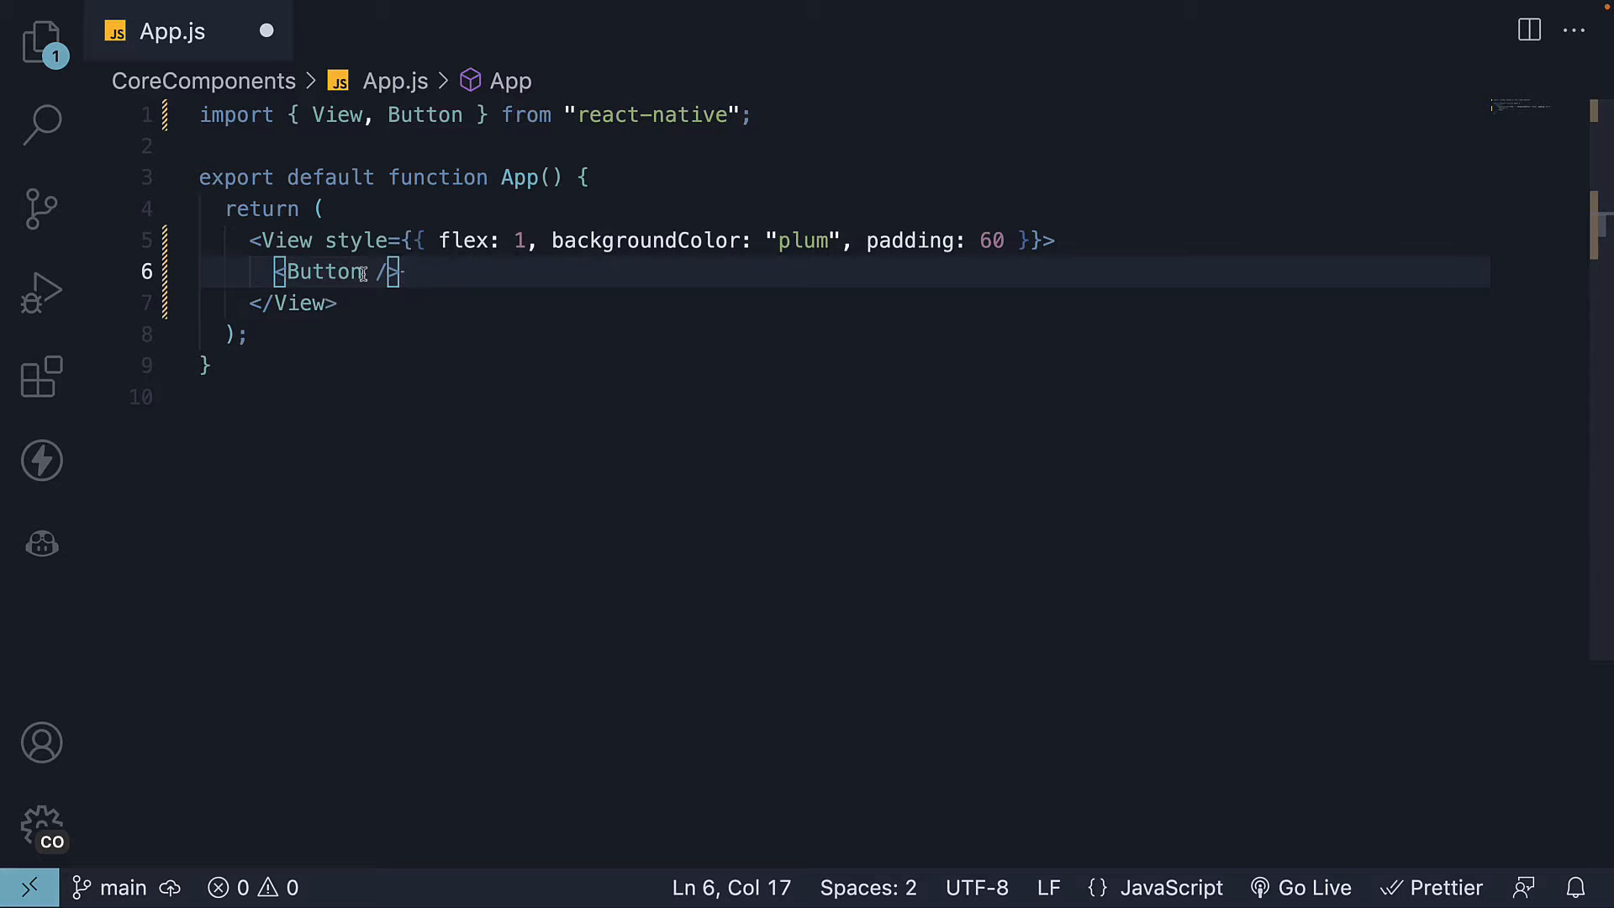
pyautogui.write("title='")
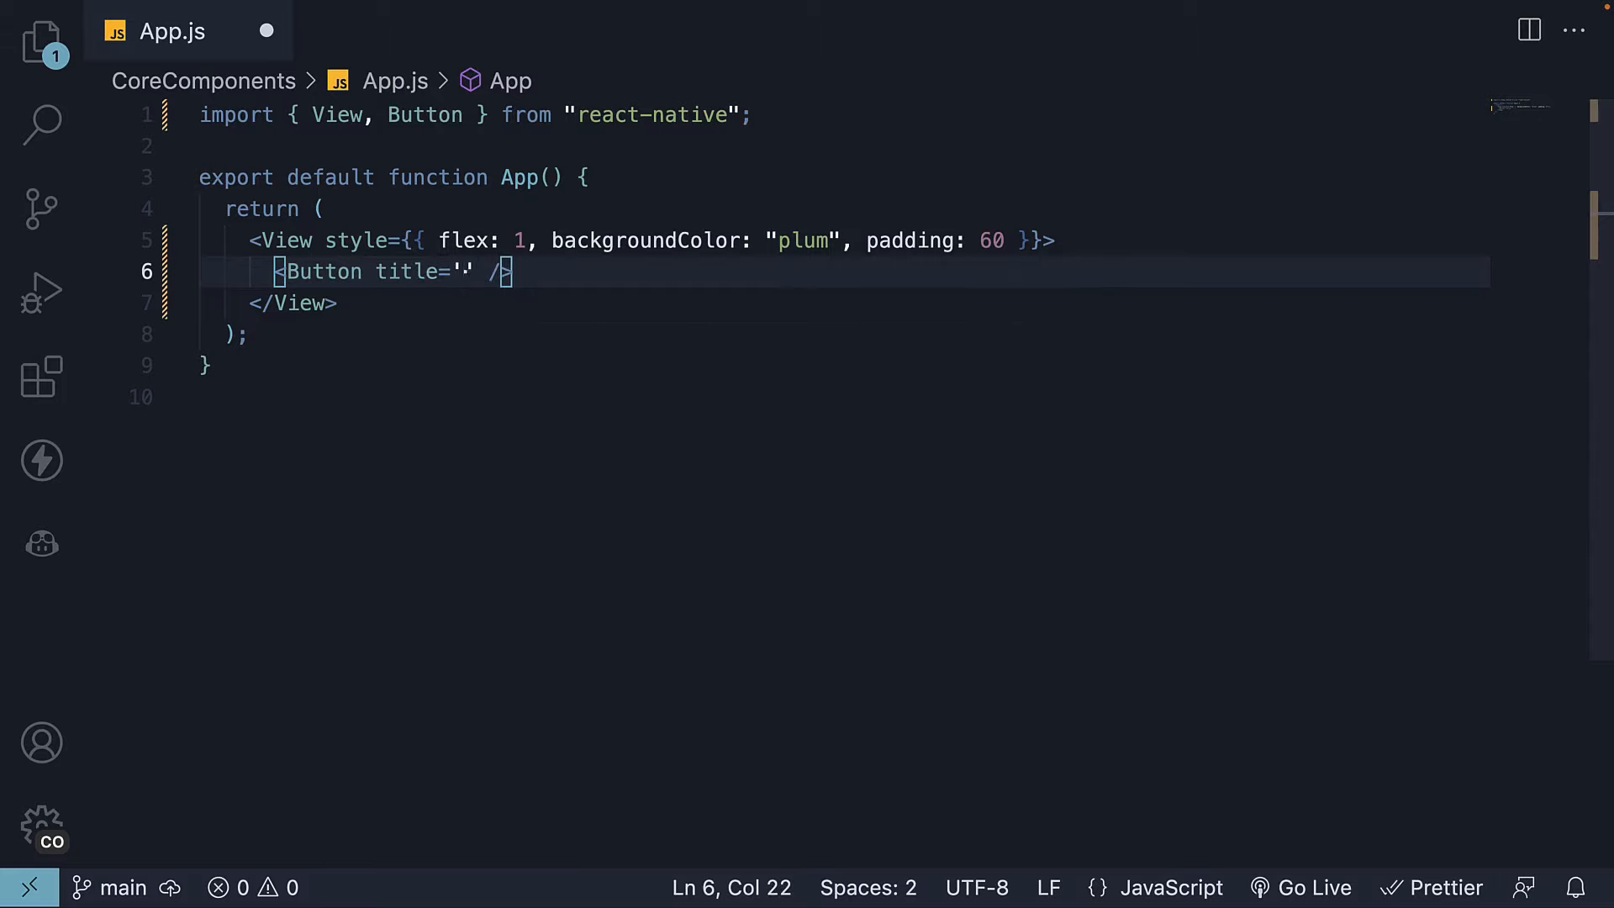
pyautogui.write('Press')
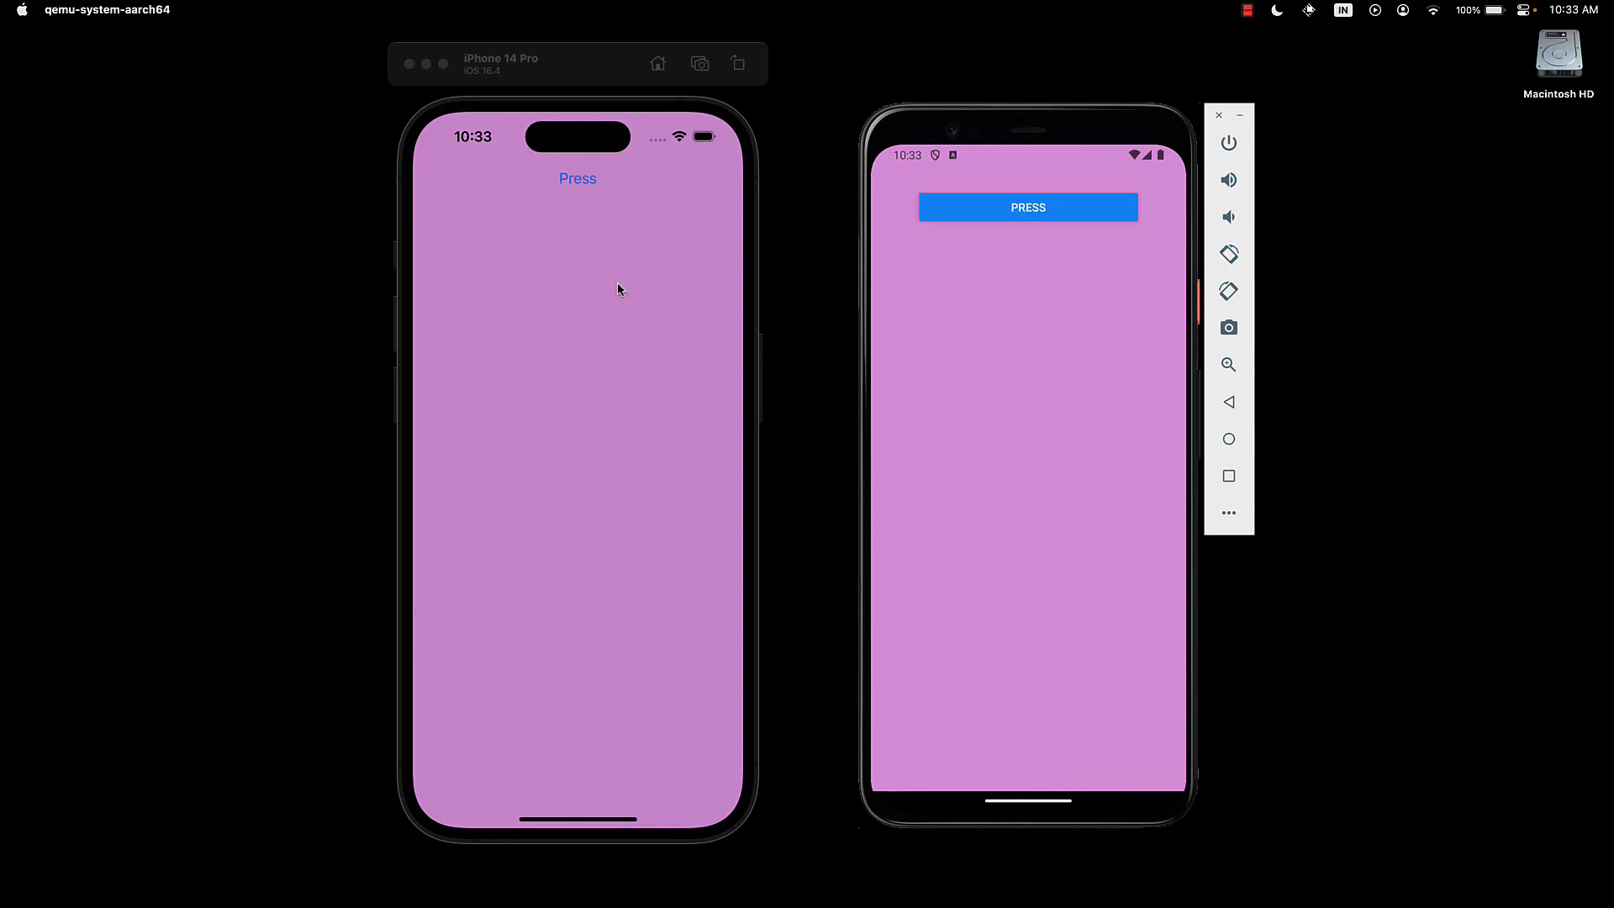
pyautogui.moveTo(593, 232)
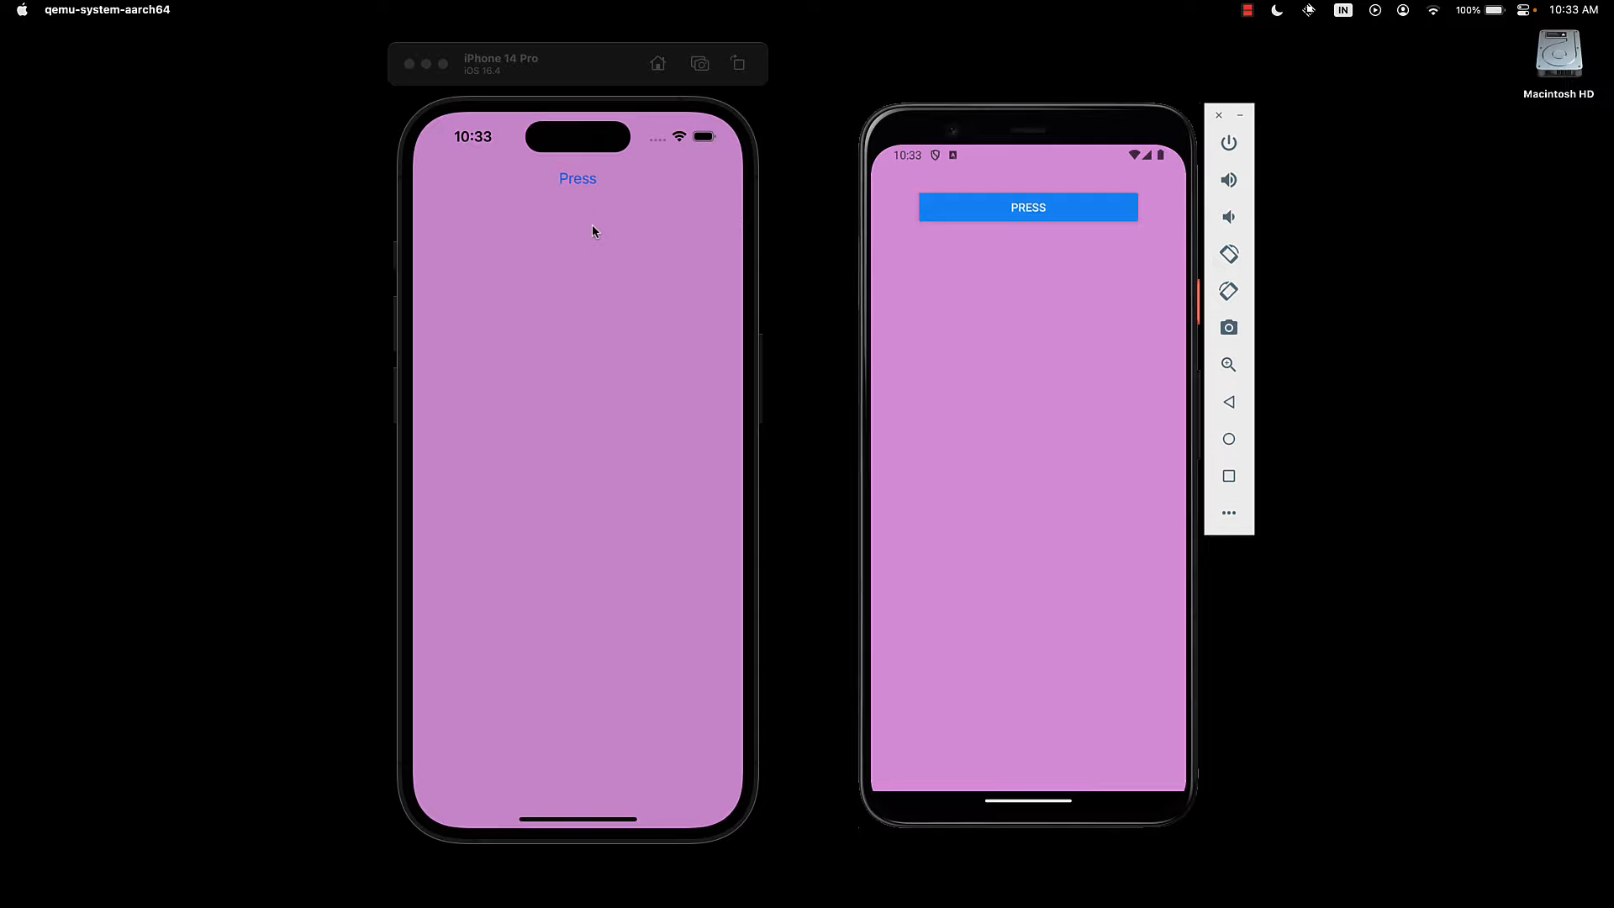
pyautogui.moveTo(591, 205)
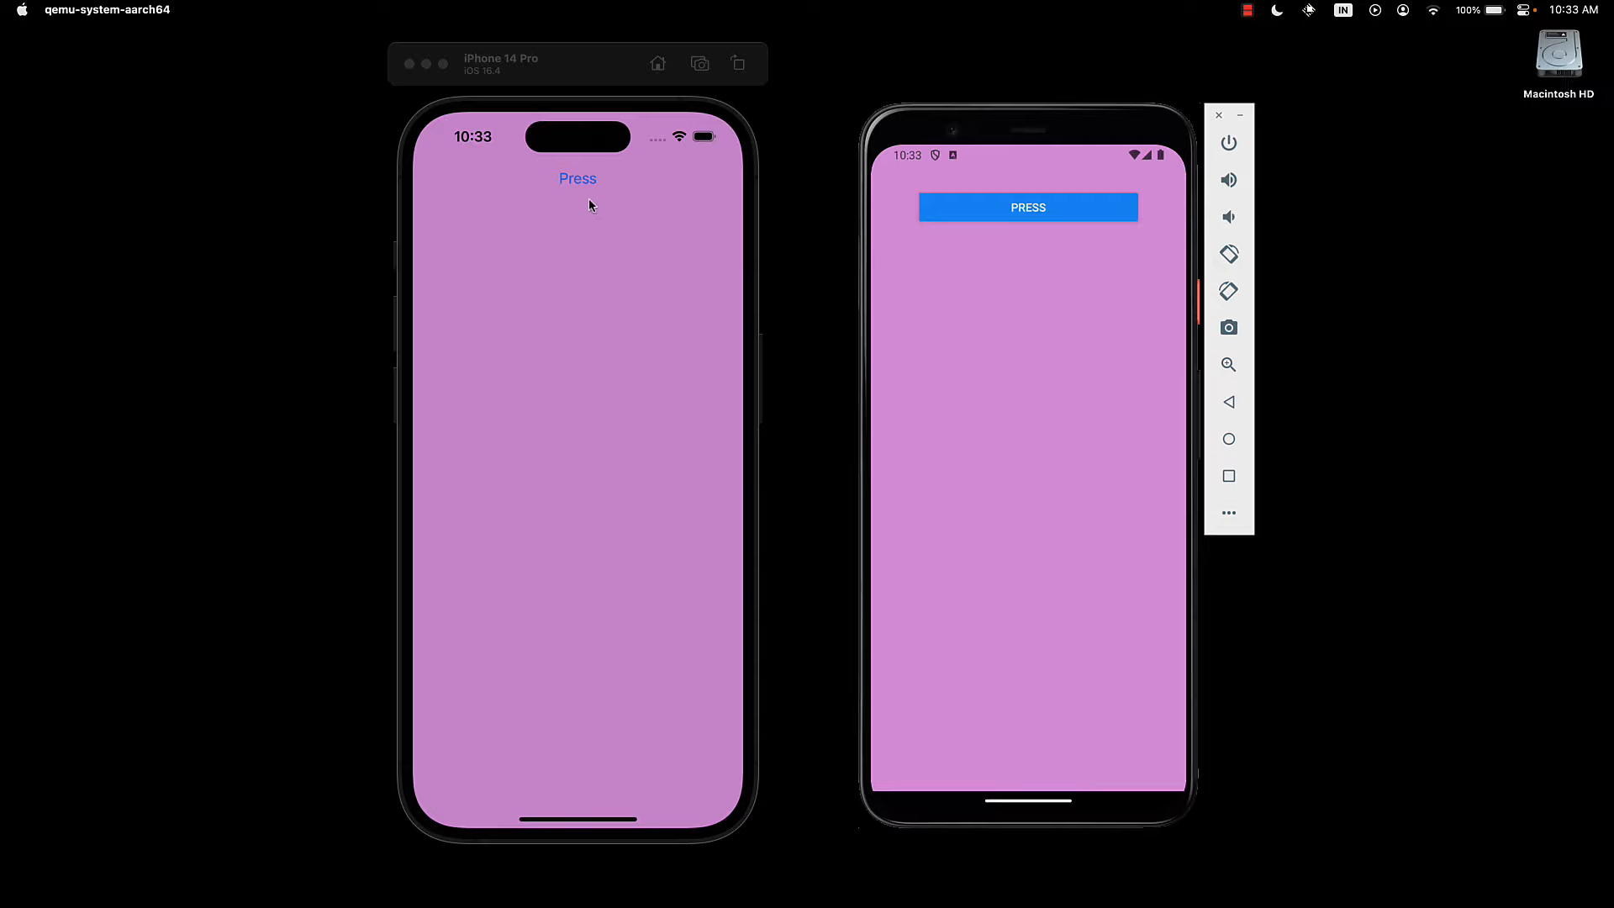
pyautogui.moveTo(613, 388)
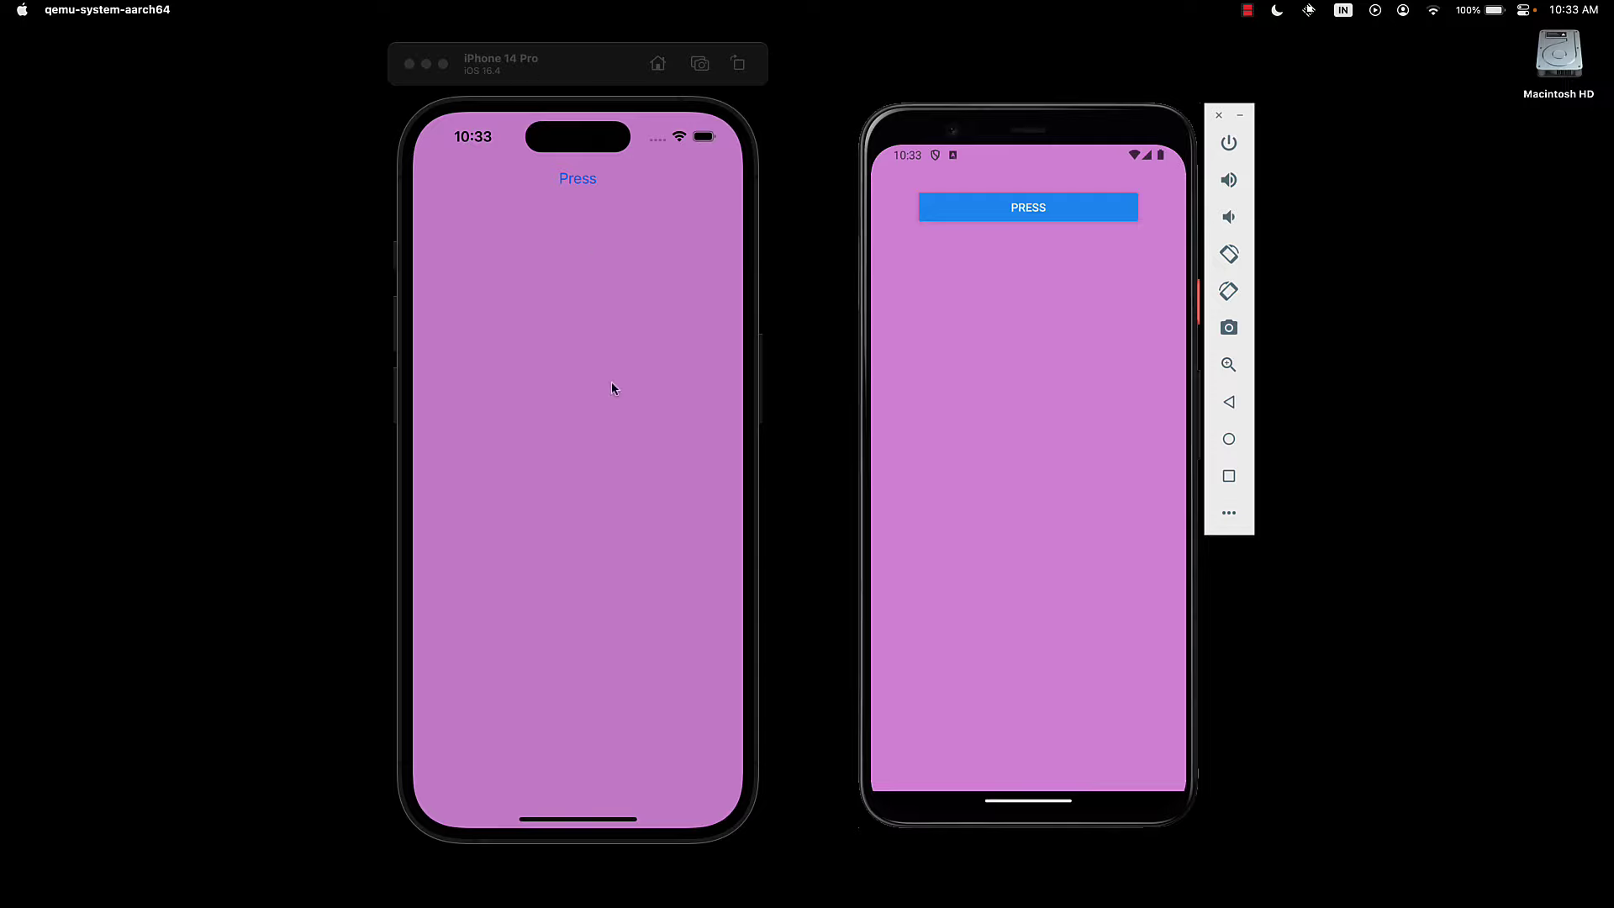
pyautogui.moveTo(1037, 263)
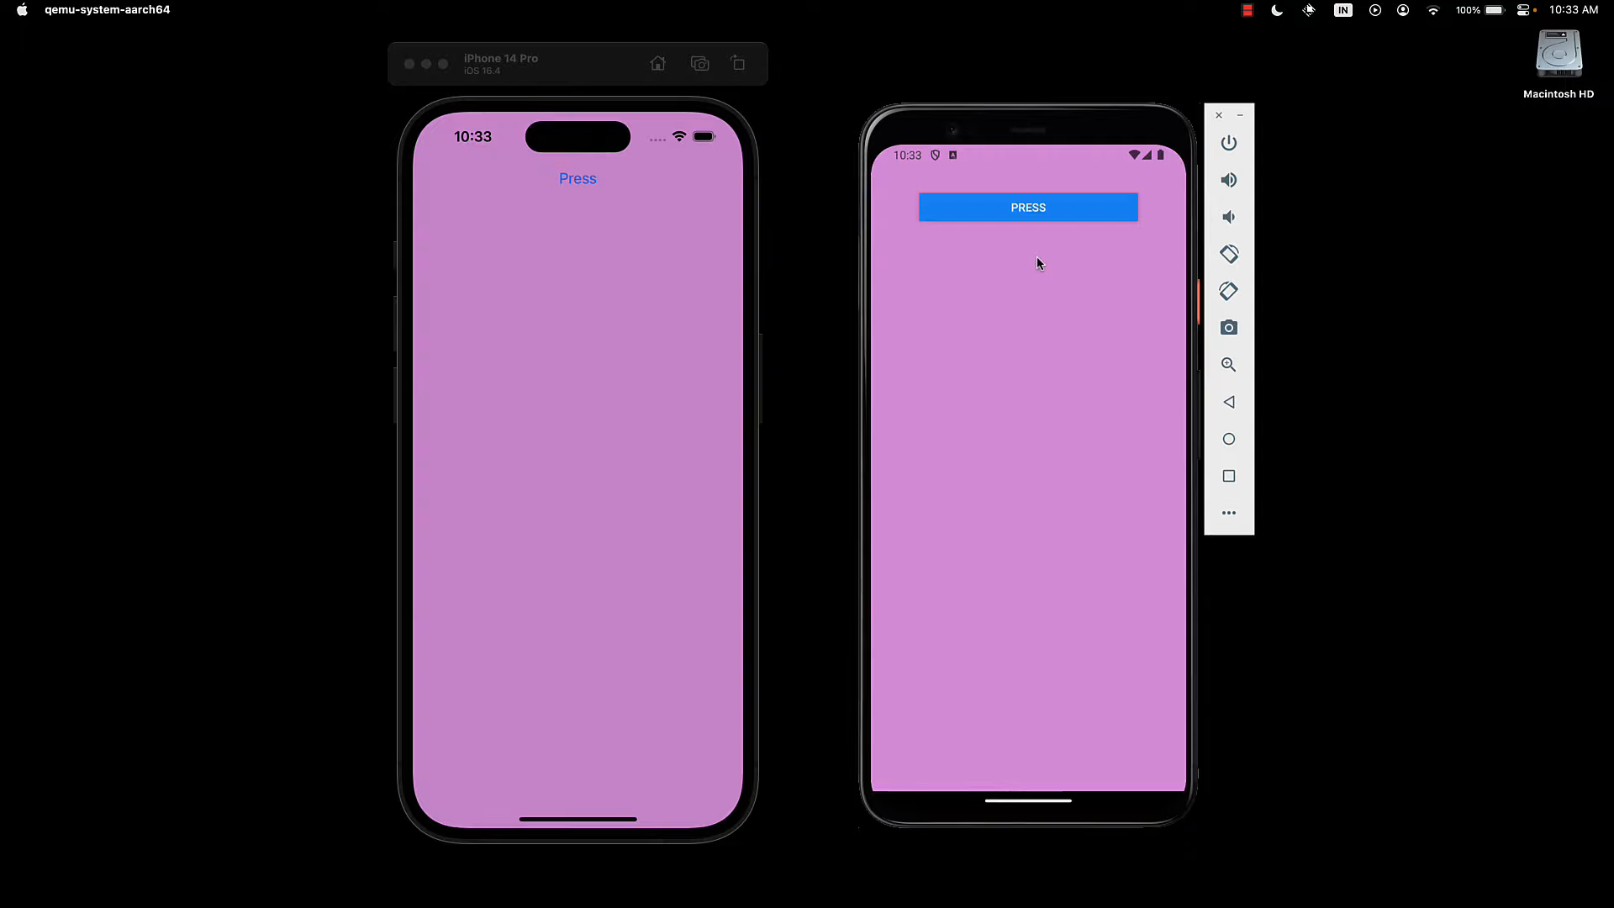
pyautogui.moveTo(1043, 343)
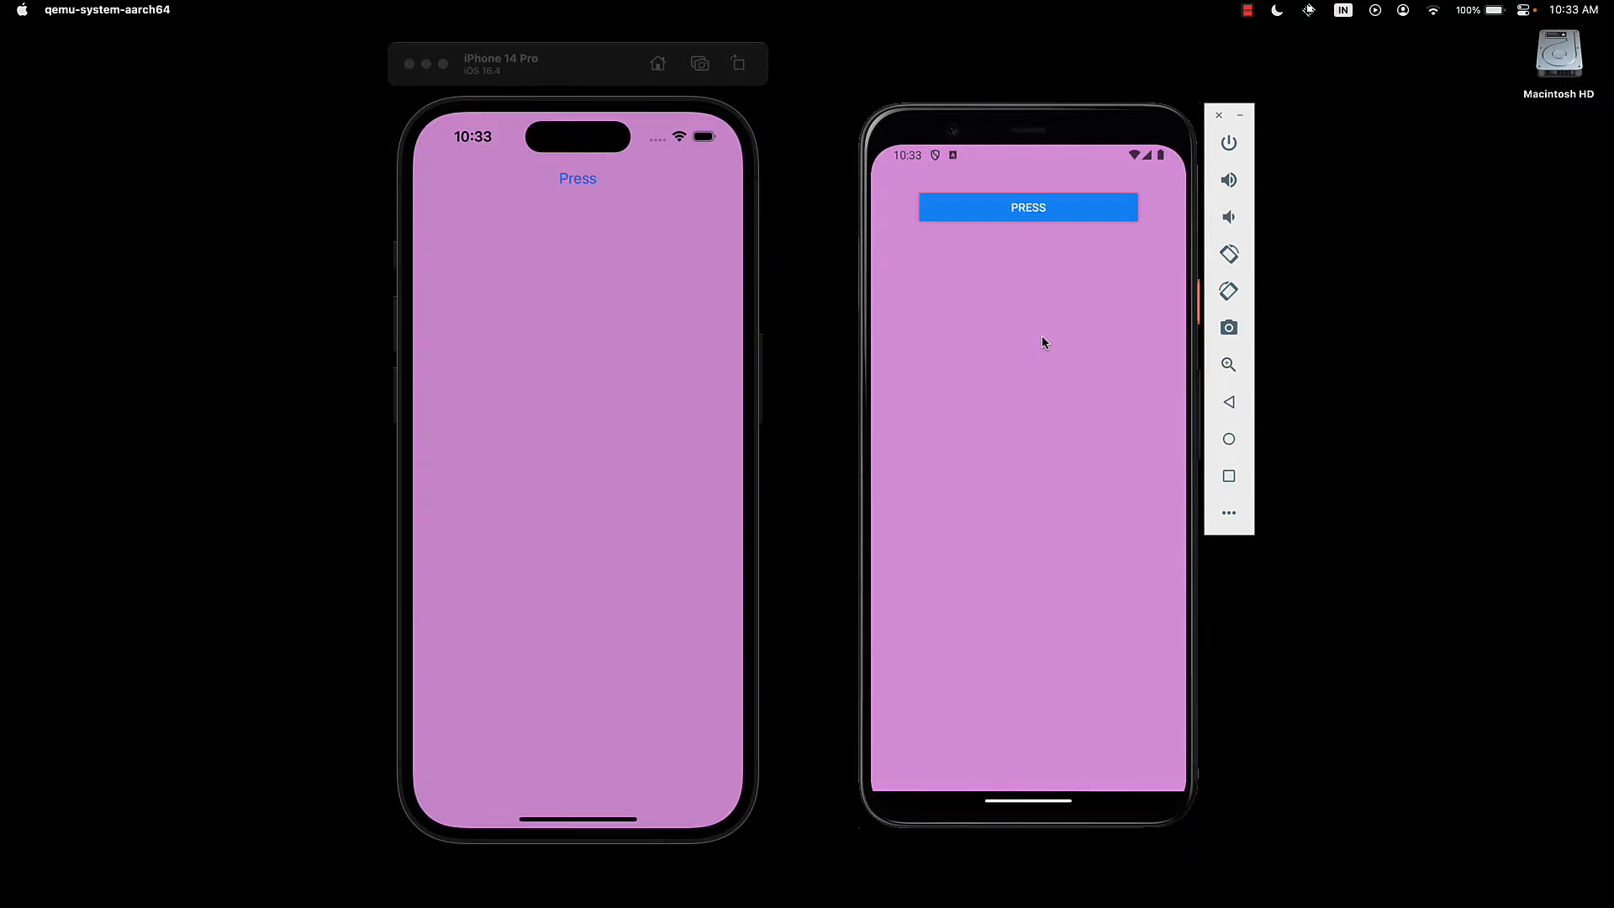
pyautogui.moveTo(1017, 412)
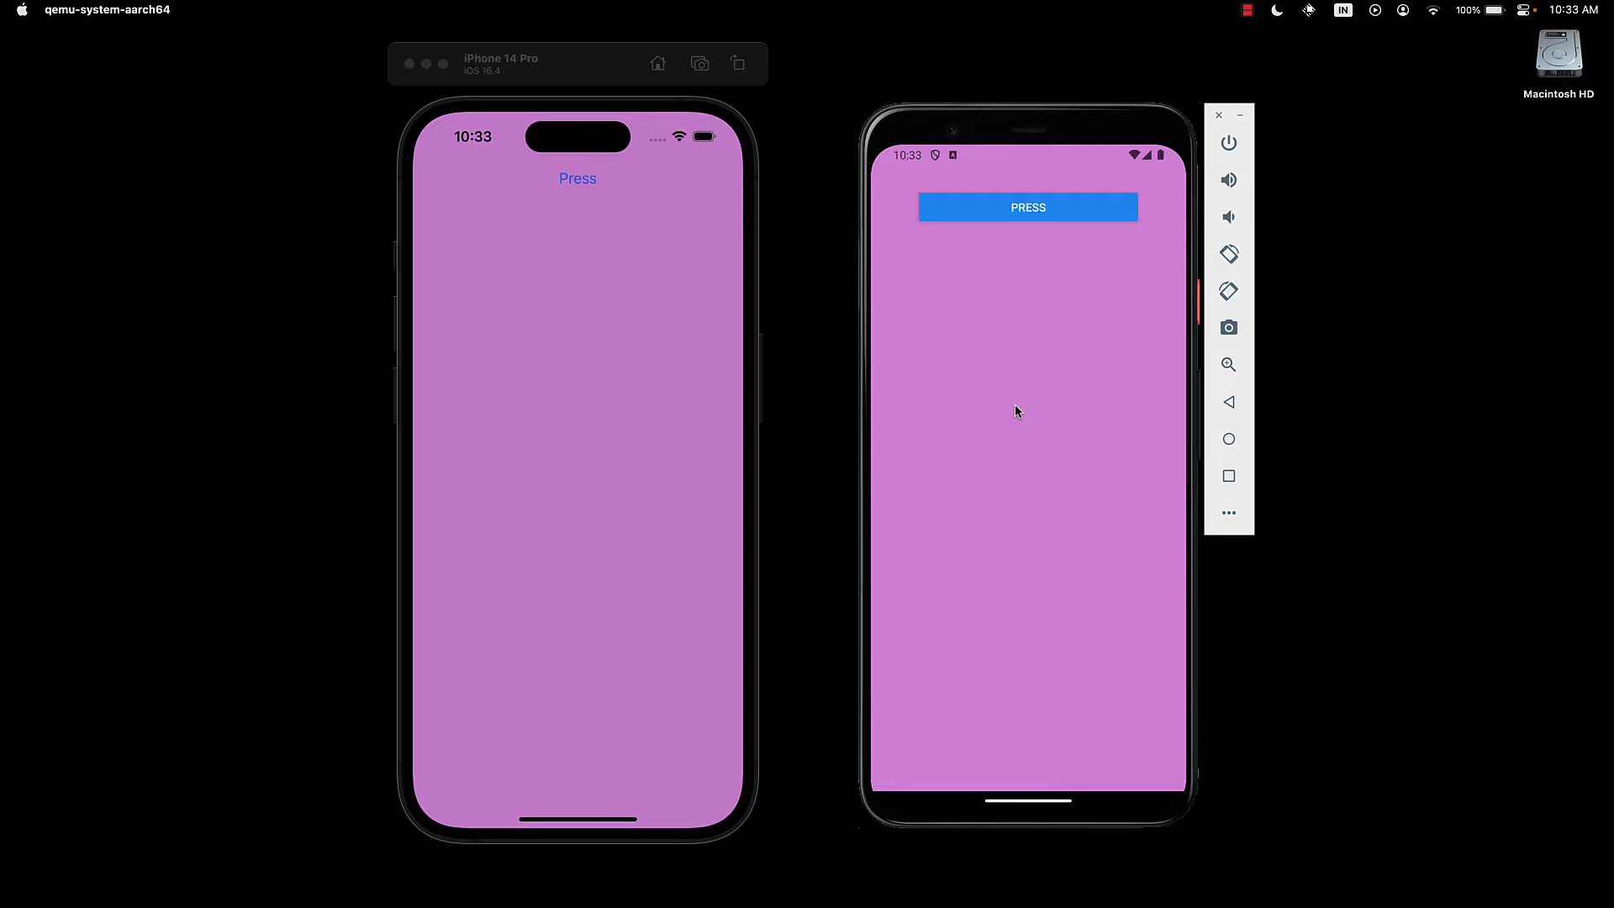
pyautogui.moveTo(1022, 174)
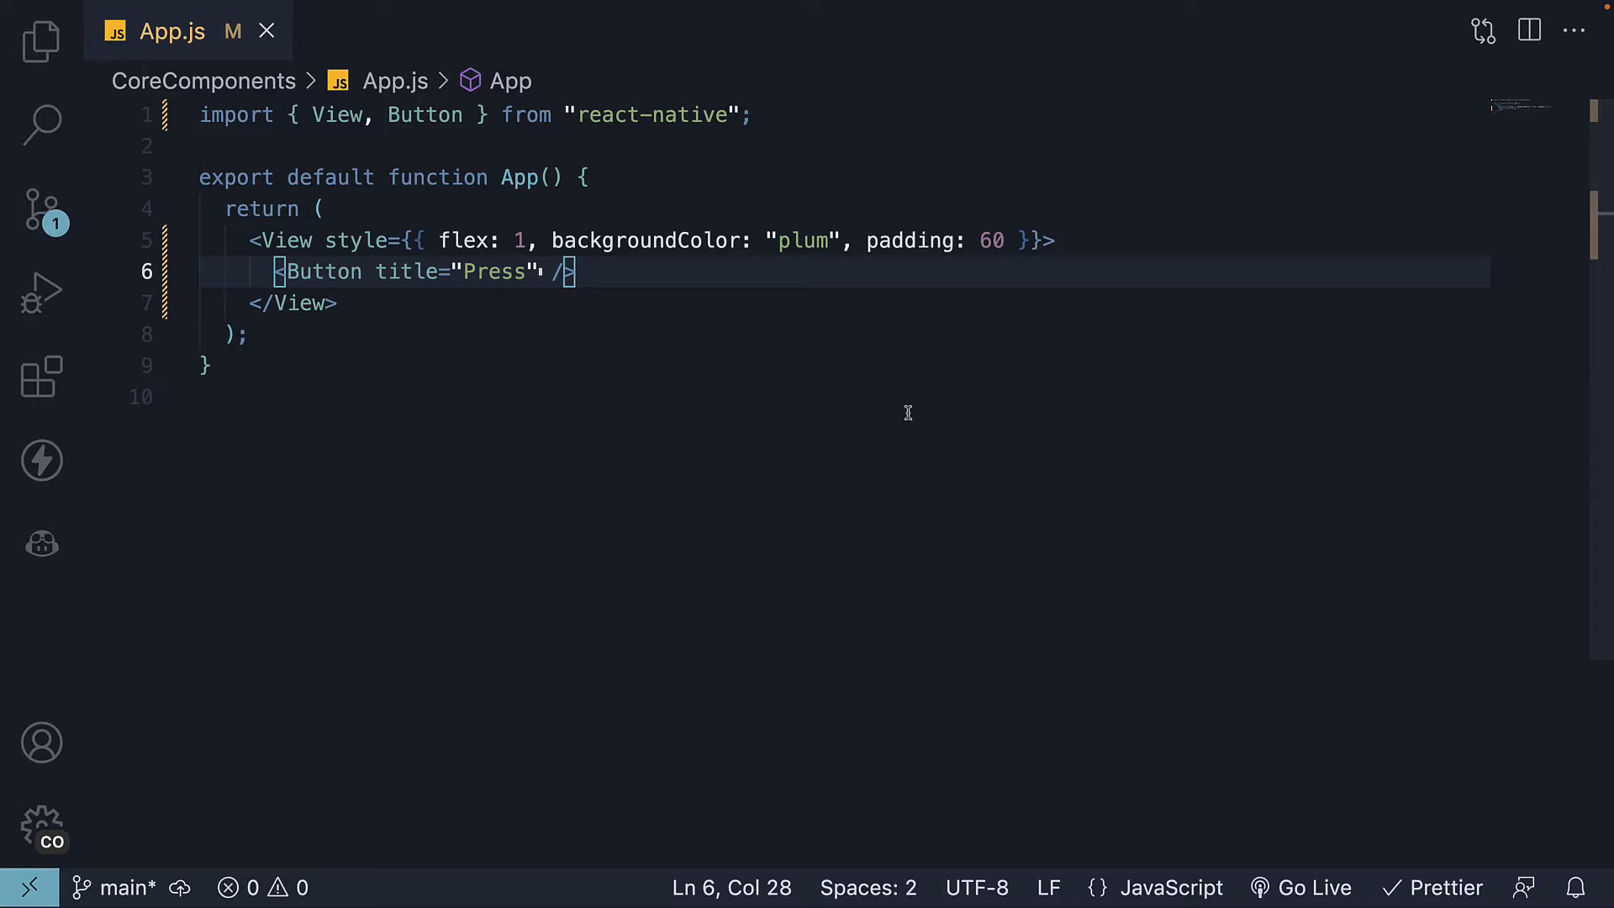
# Add onPress={() => console.log("Button pressed")} to the Press button, replacing mistyped onClick.
pyautogui.write('onc')
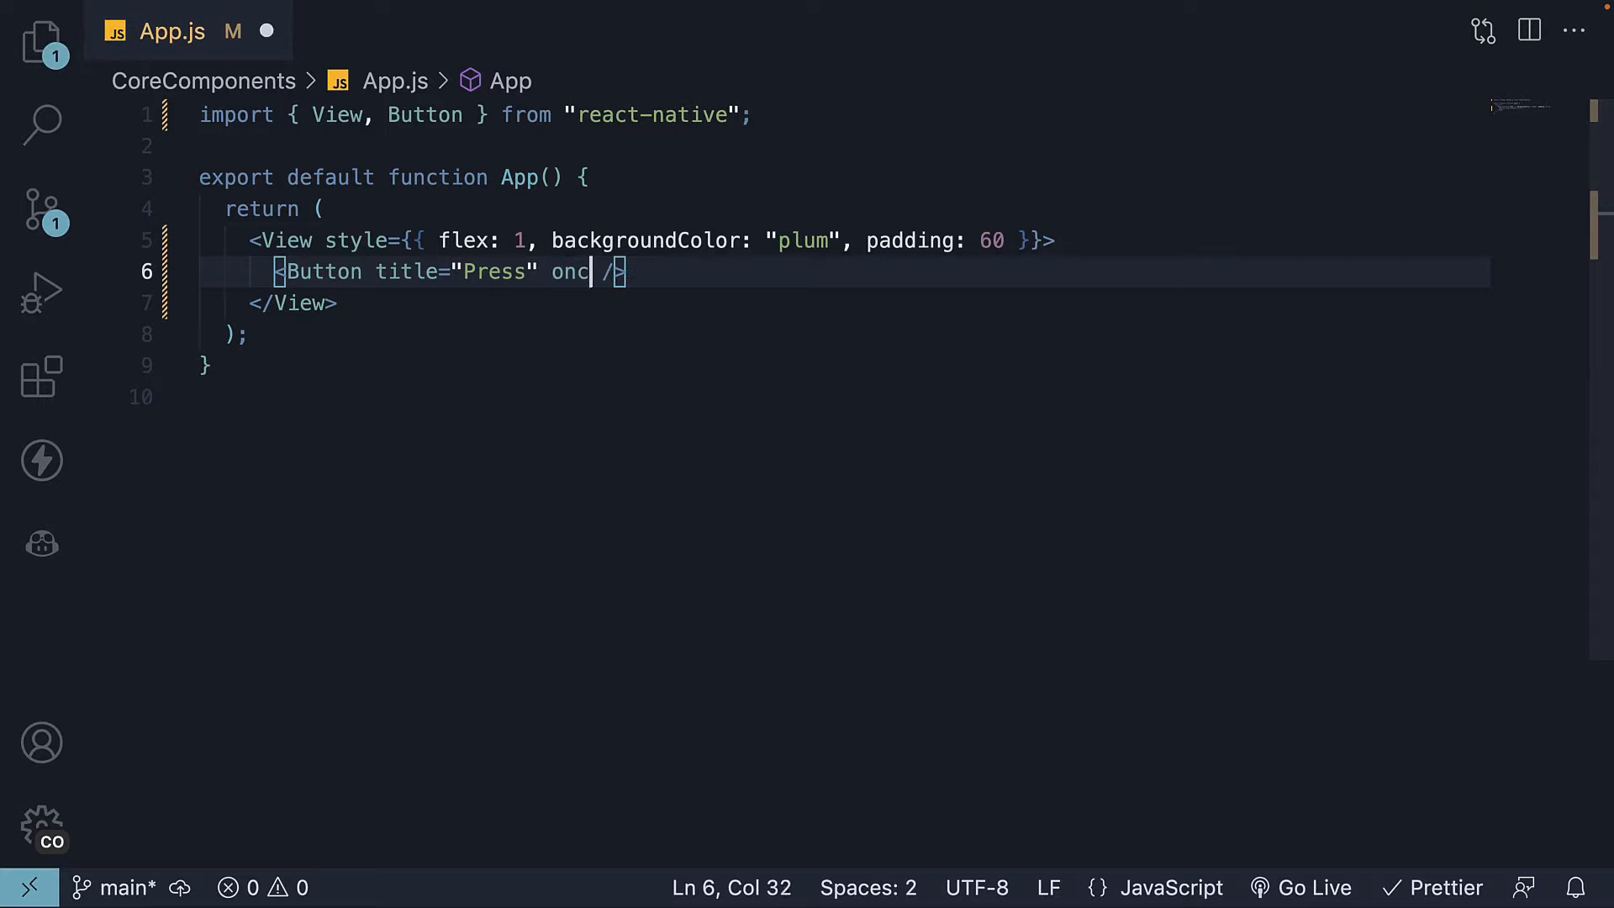
pyautogui.write('lick')
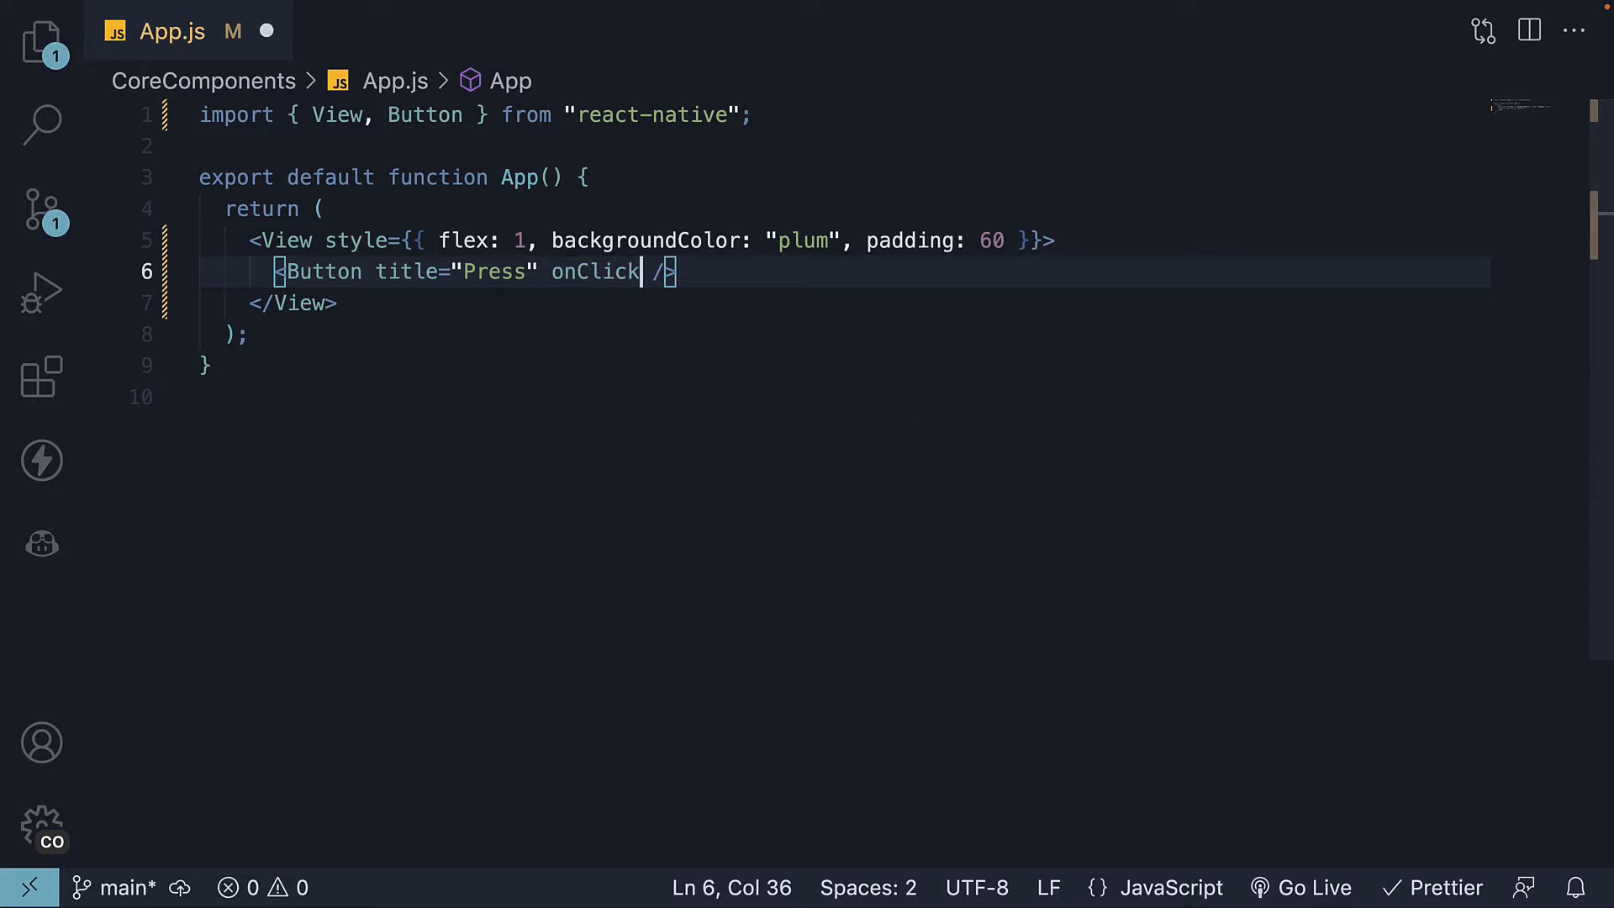
pyautogui.press('Backspace')
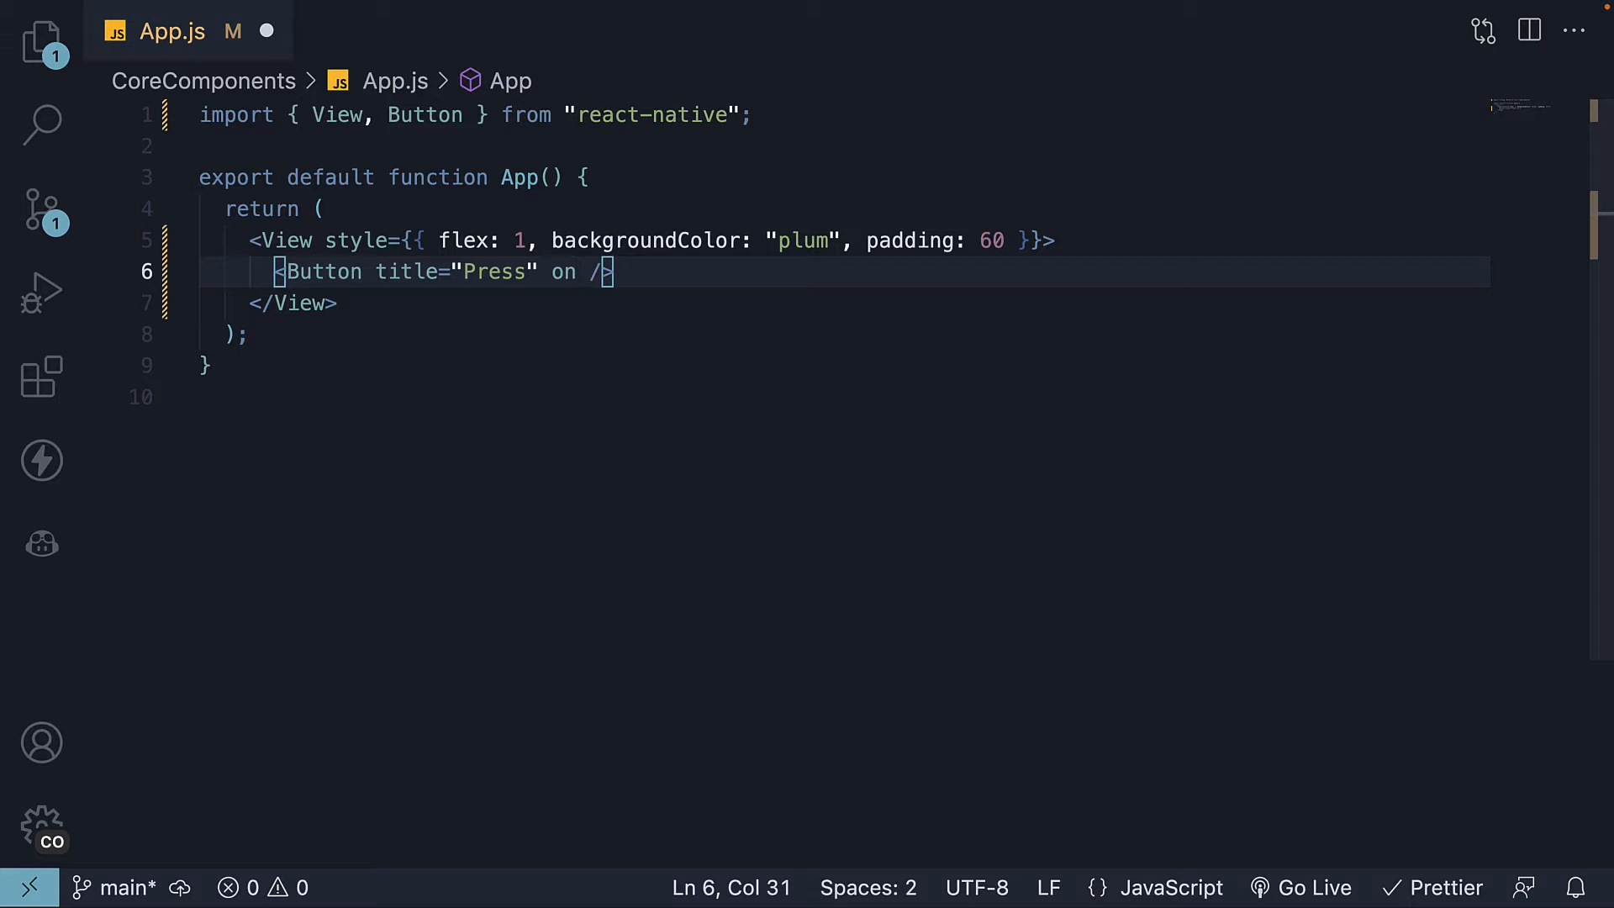
pyautogui.write('Press={')
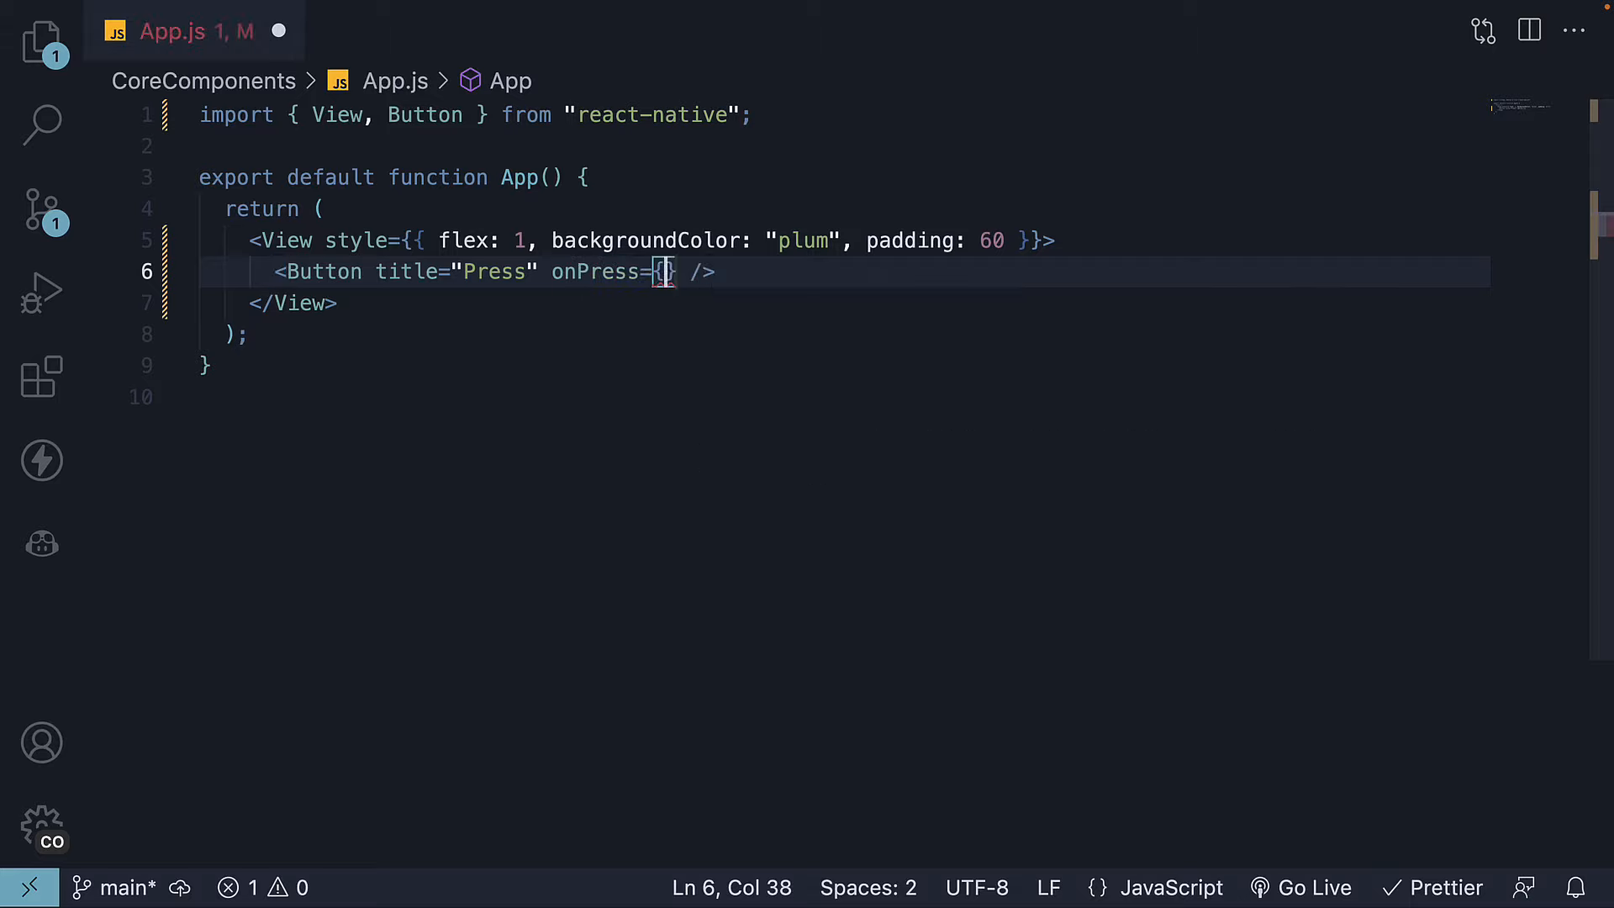
pyautogui.write('()')
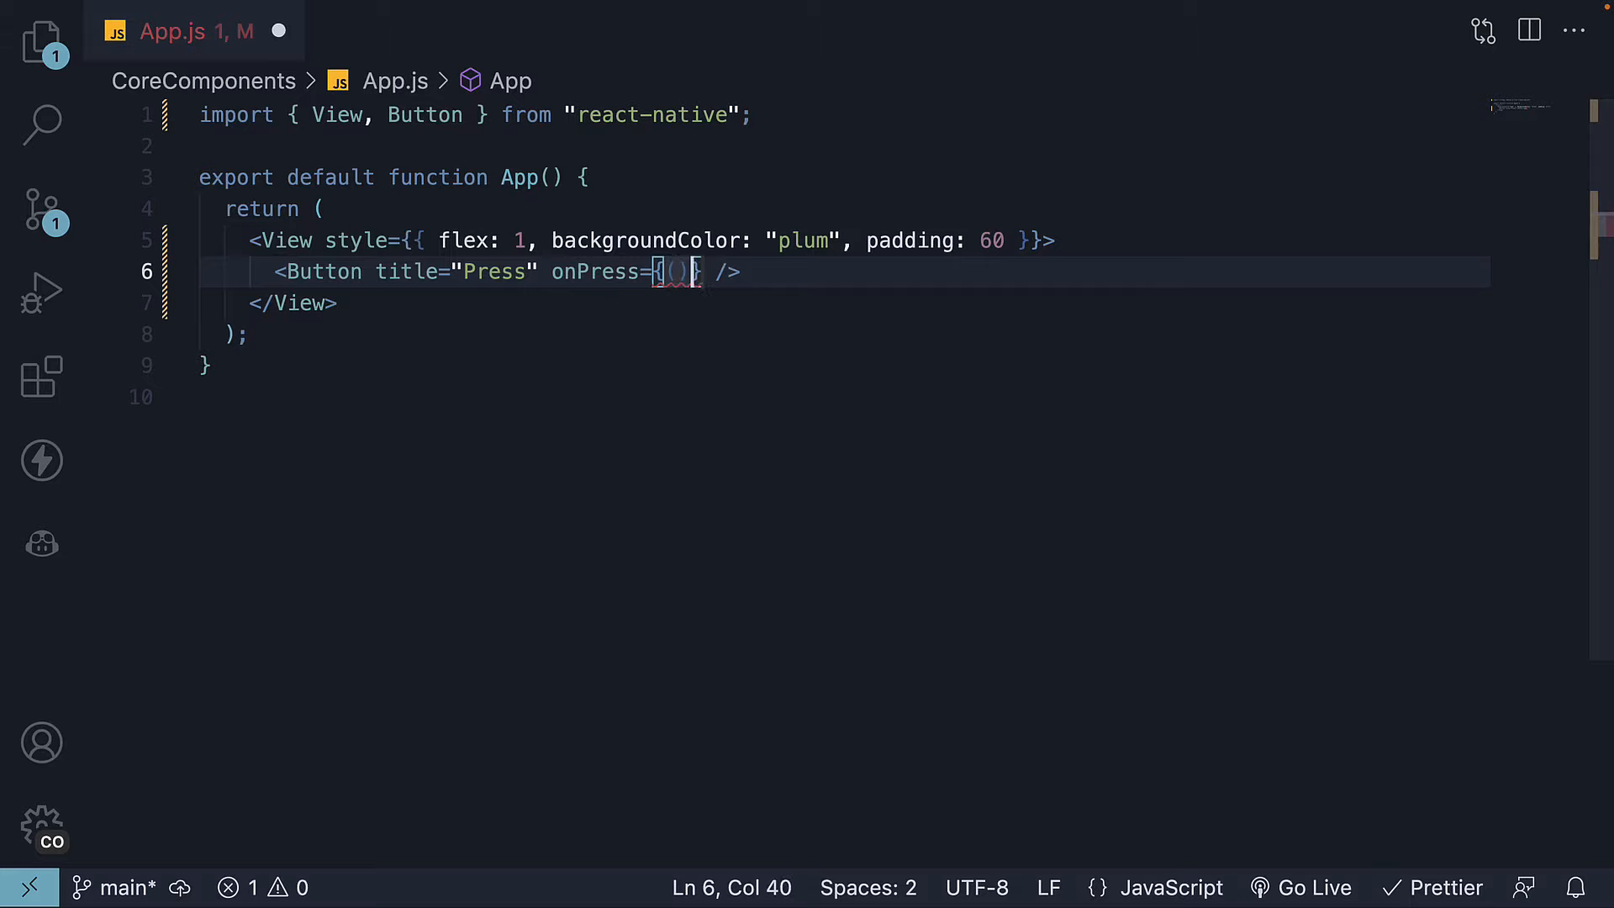
pyautogui.write('=>')
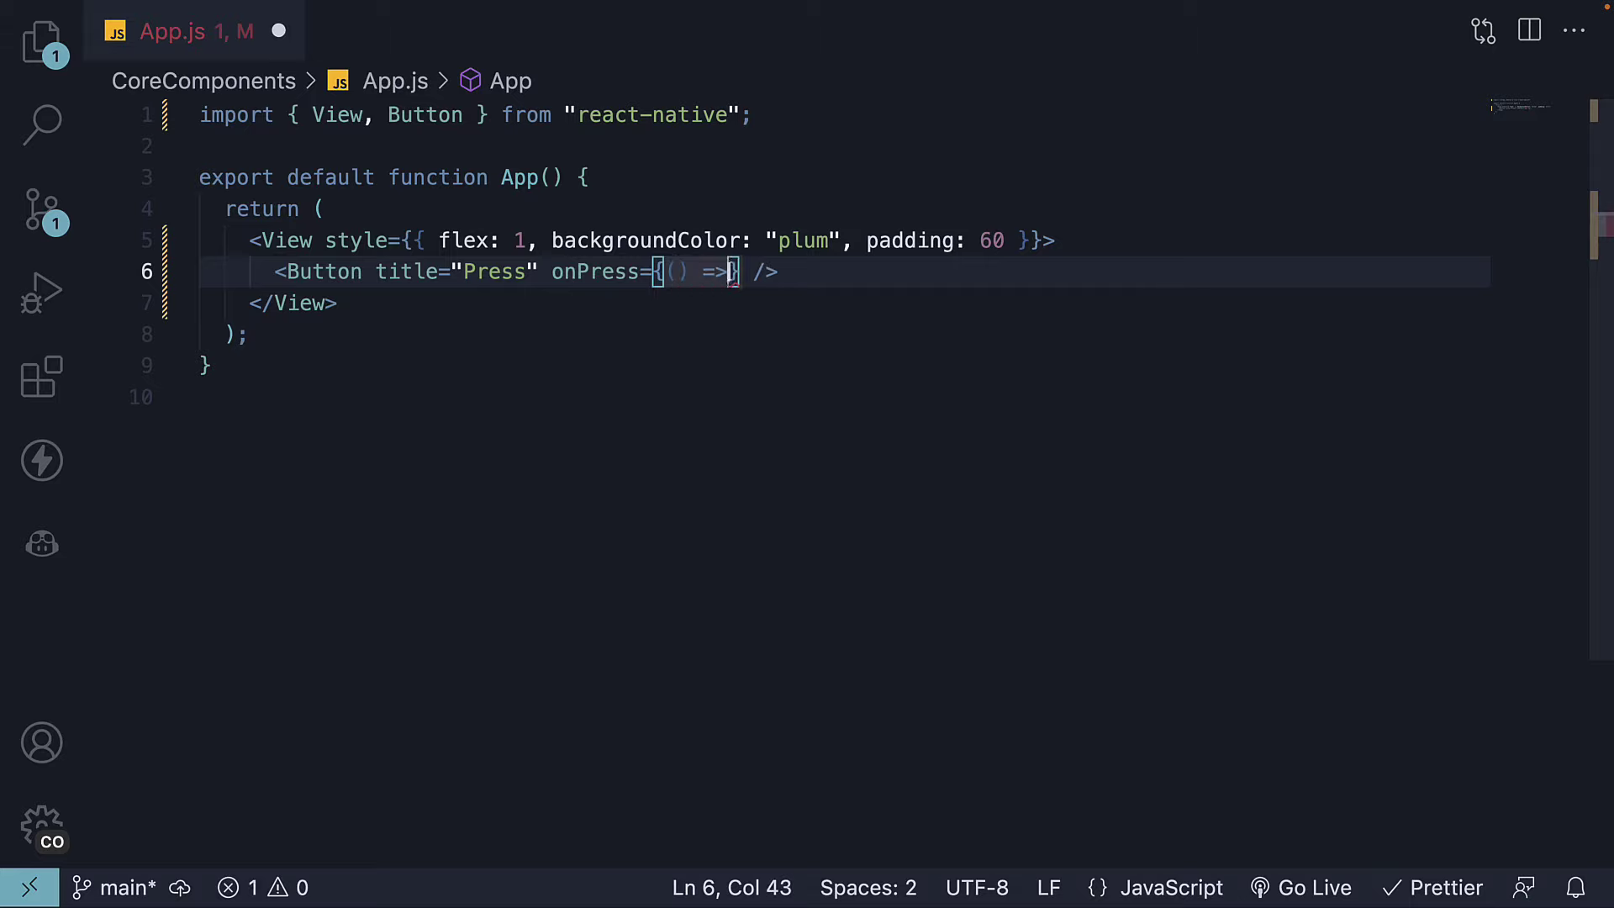
pyautogui.write('console')
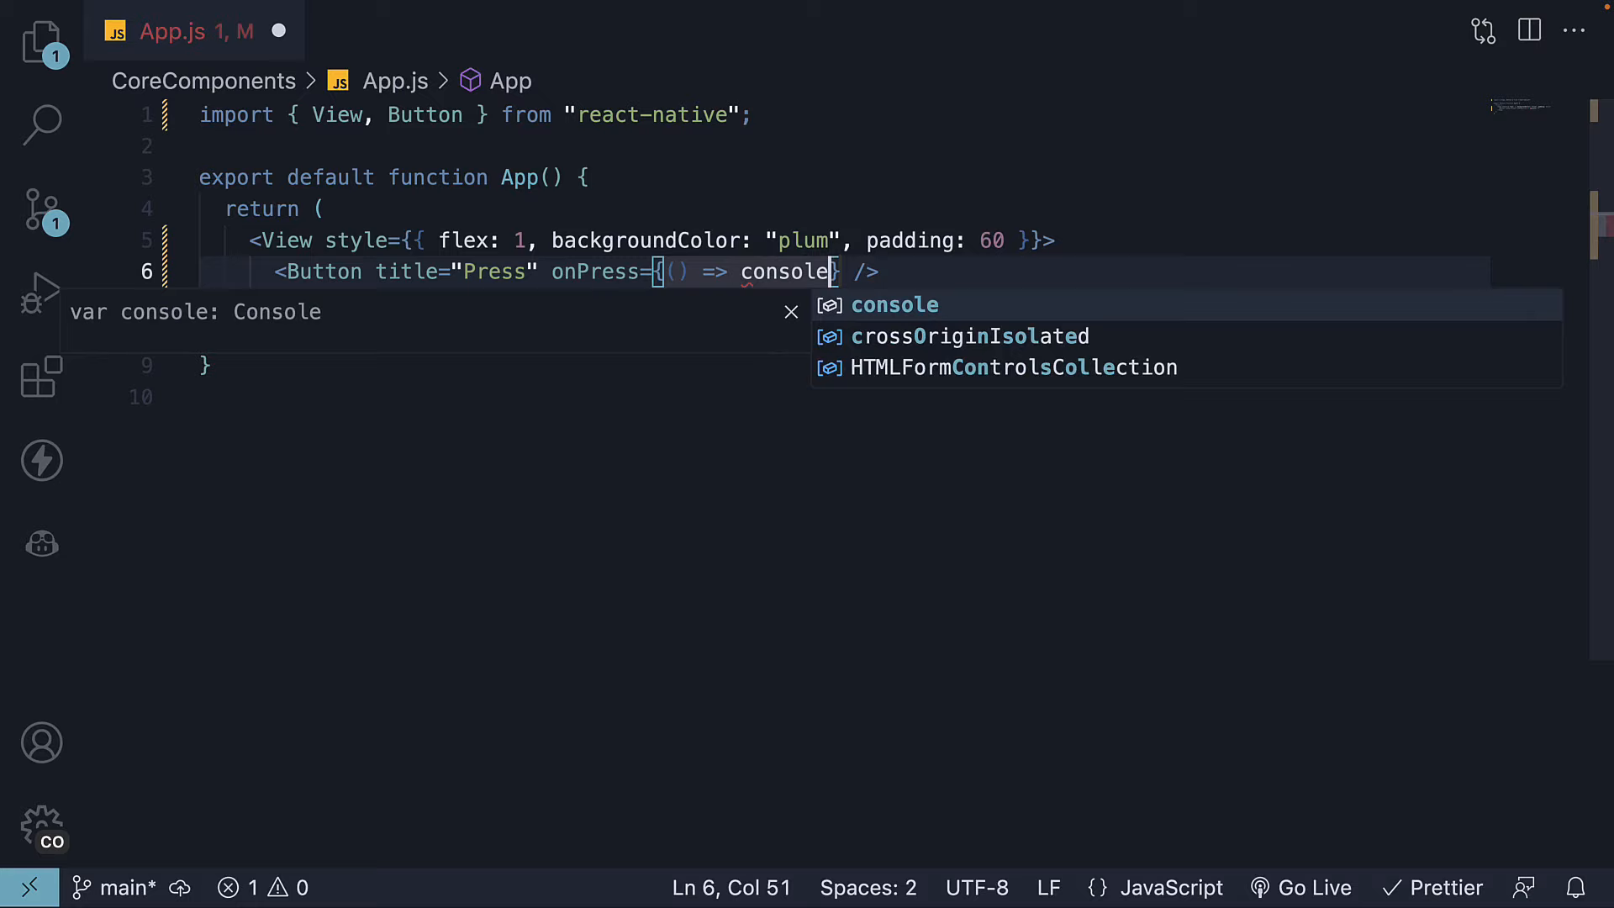
pyautogui.write('.log()')
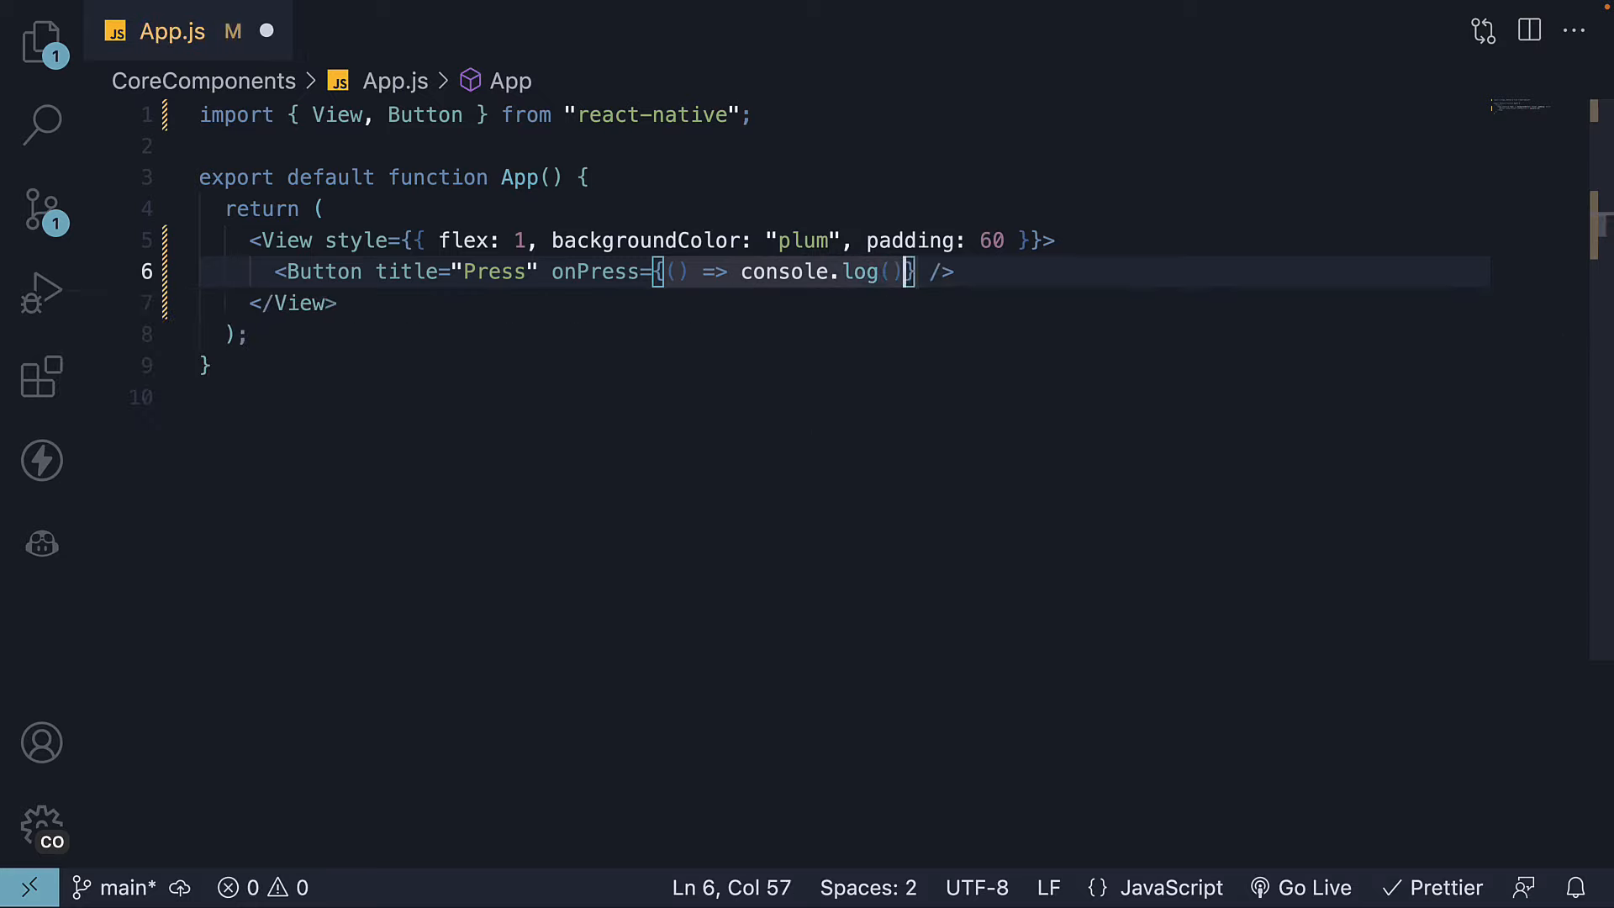
pyautogui.write('"Button pressed"')
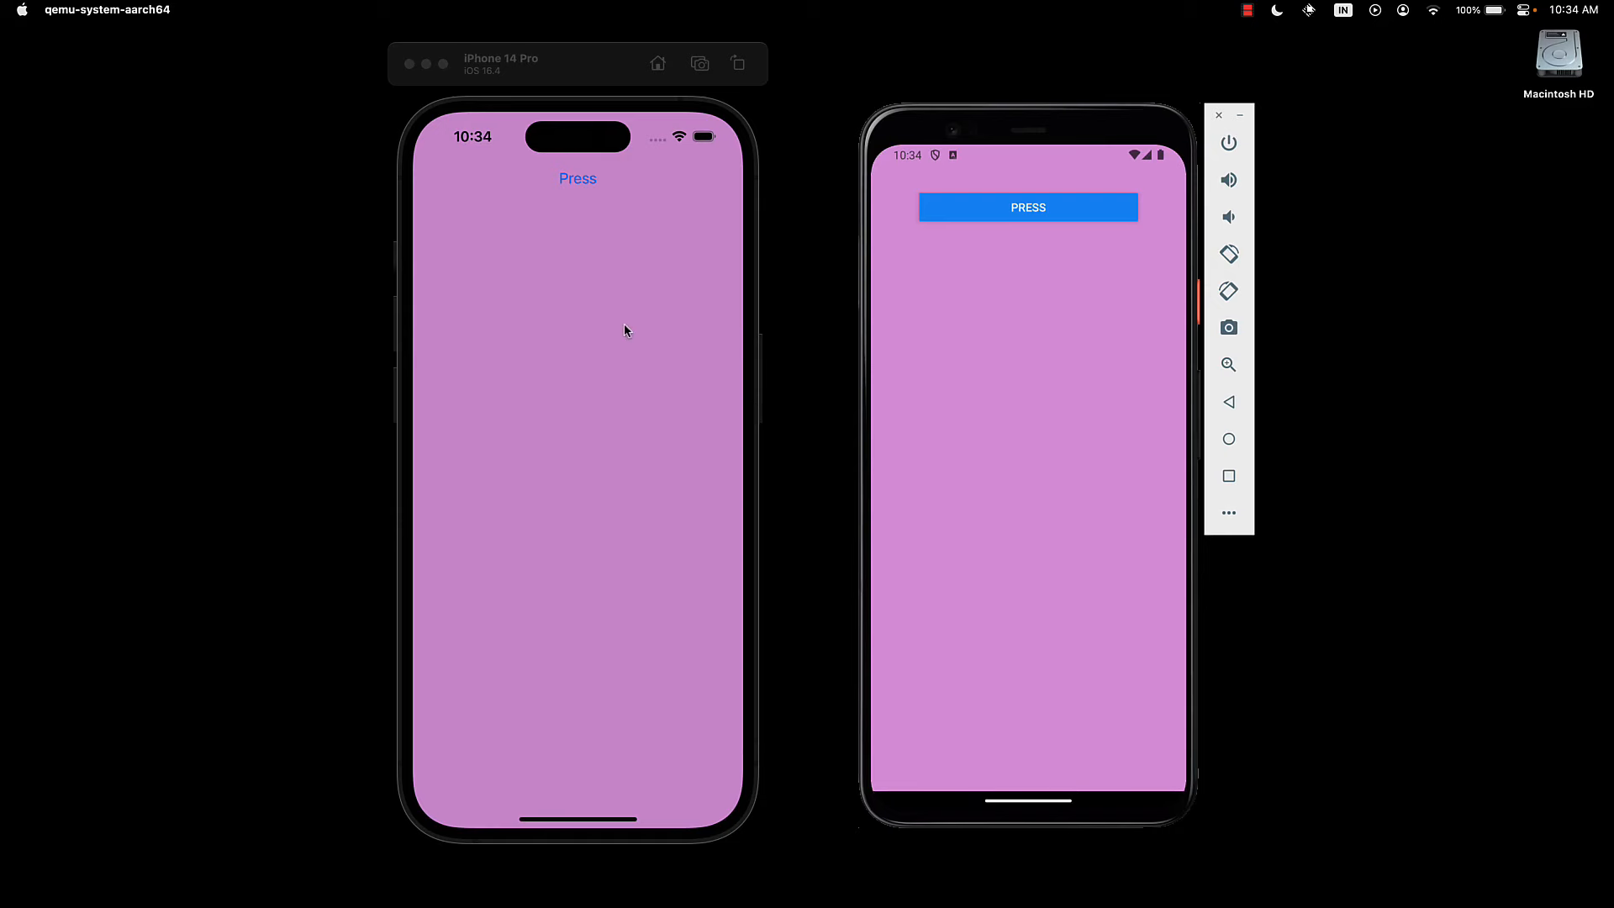
pyautogui.moveTo(547, 179)
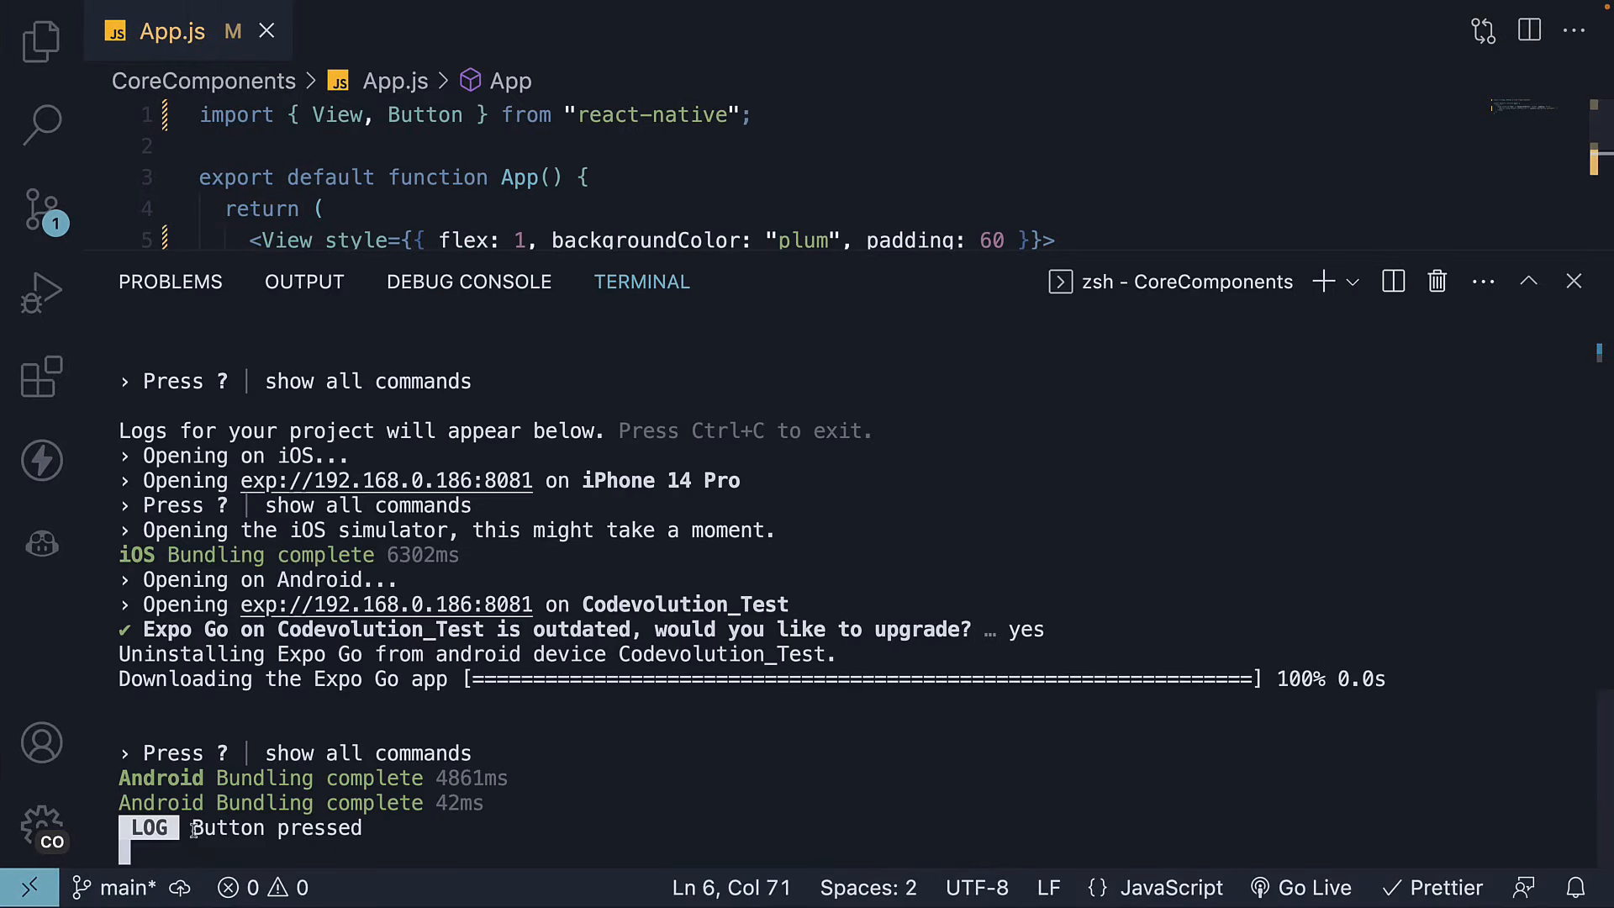
pyautogui.moveTo(346, 827)
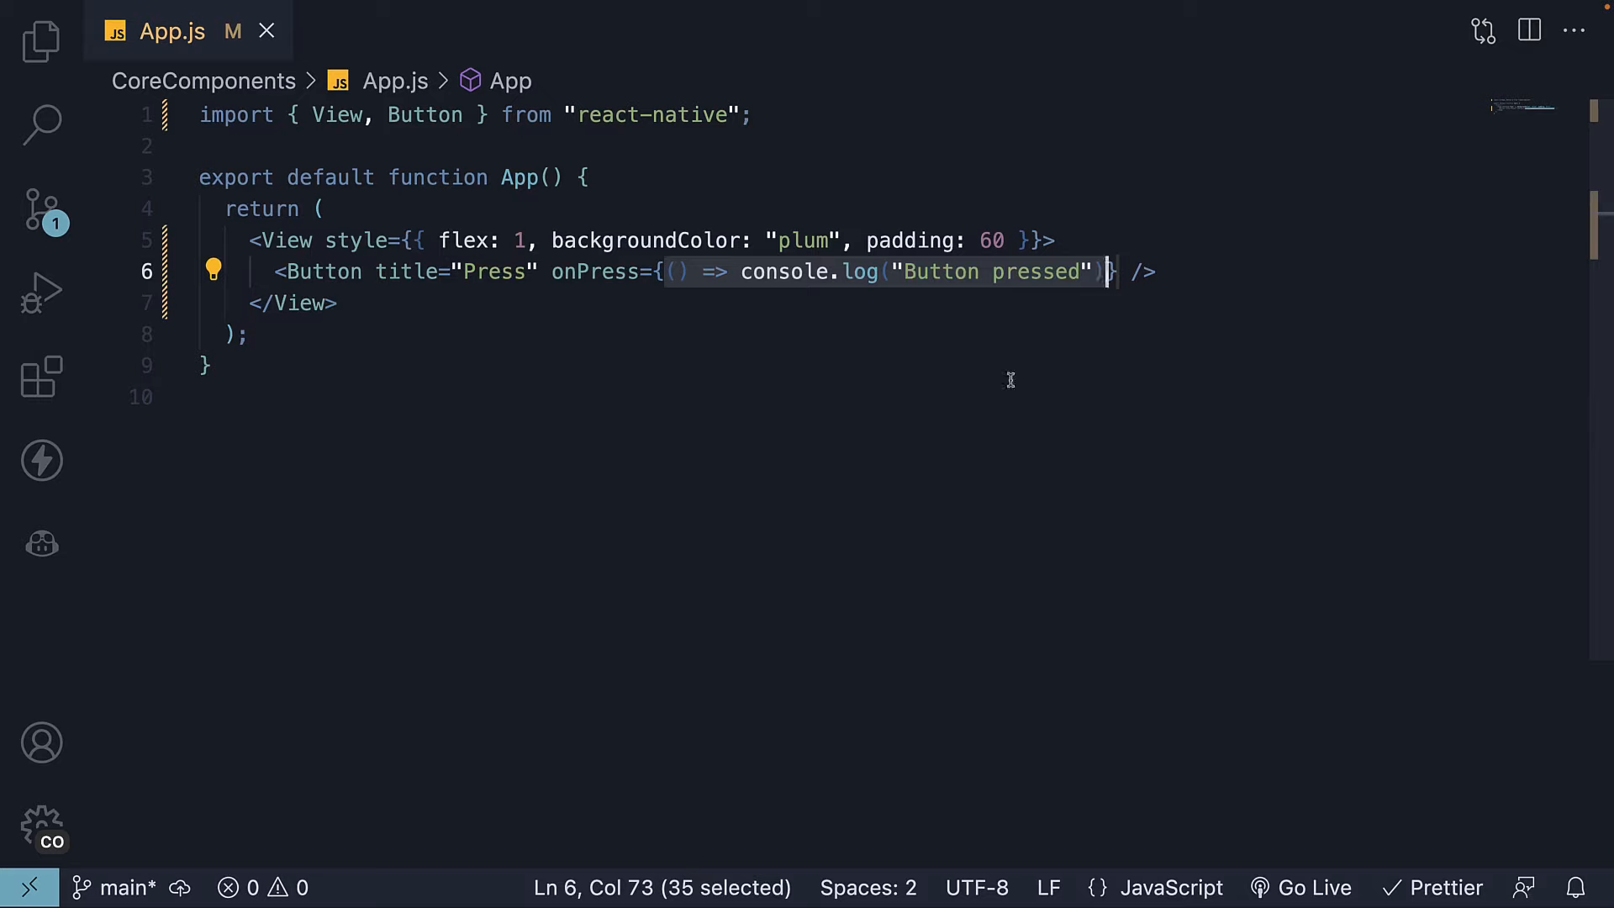
pyautogui.moveTo(690, 297)
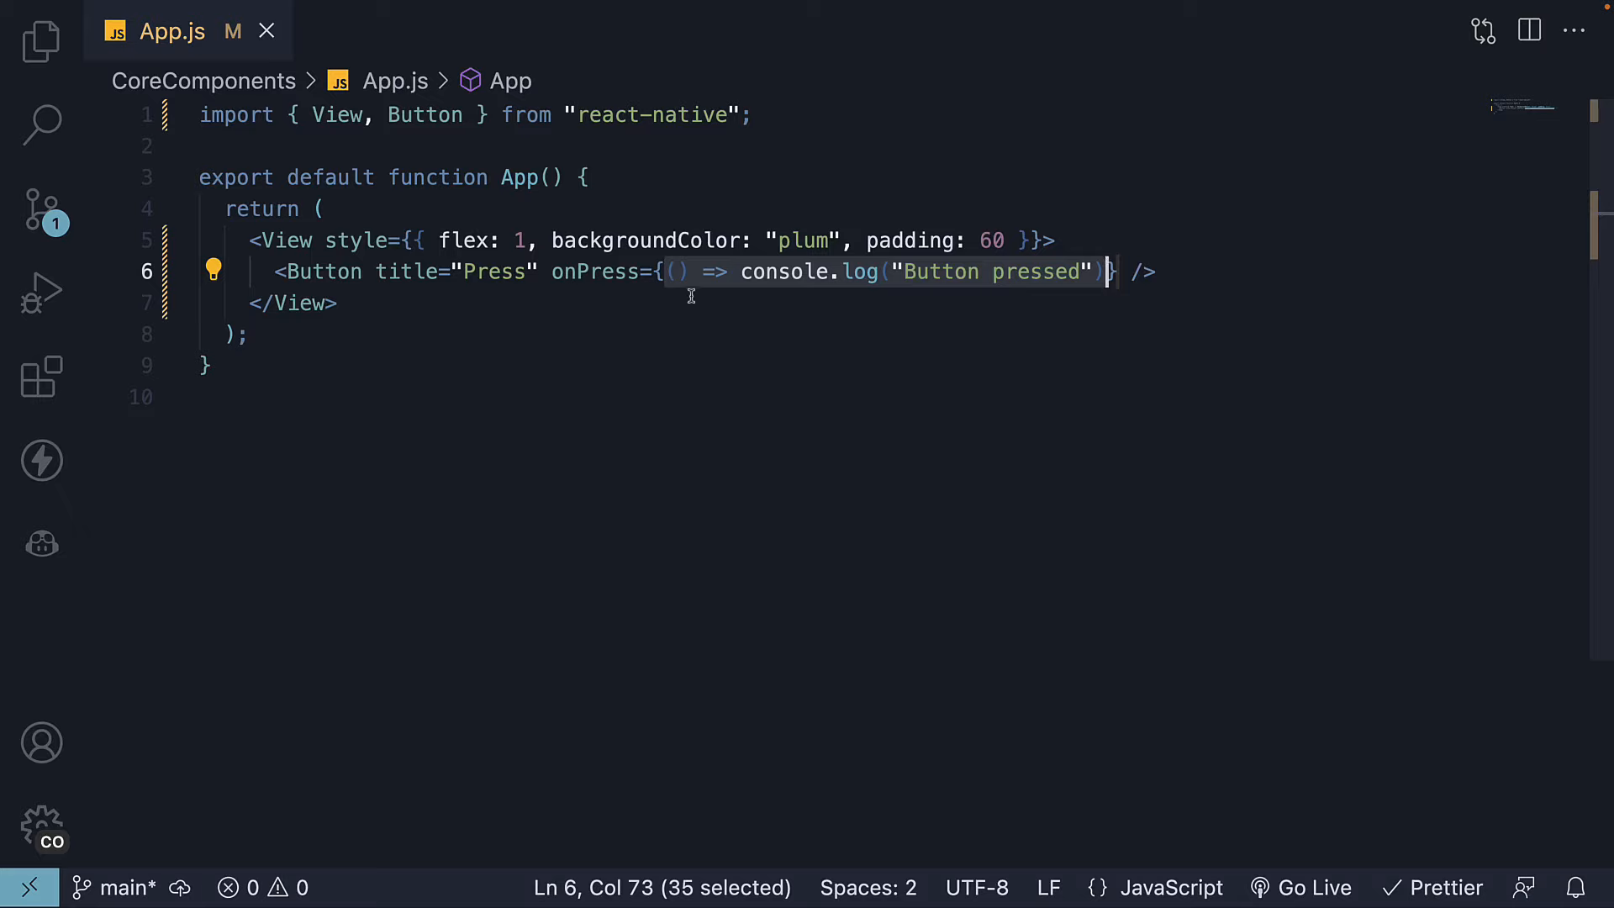
pyautogui.moveTo(742, 419)
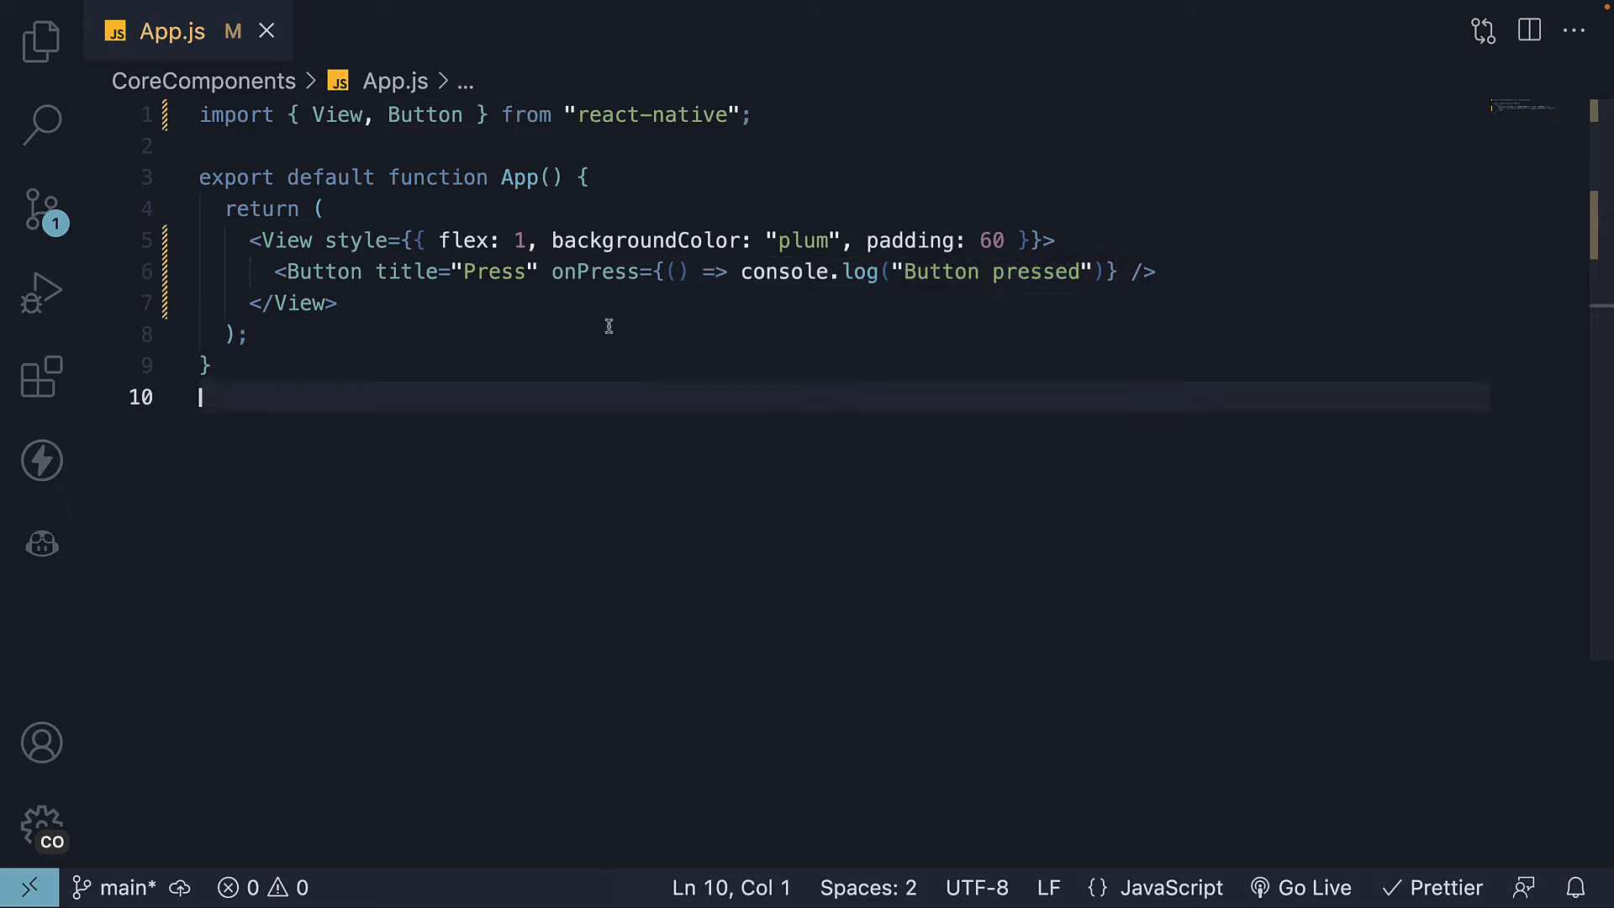
pyautogui.moveTo(661, 440)
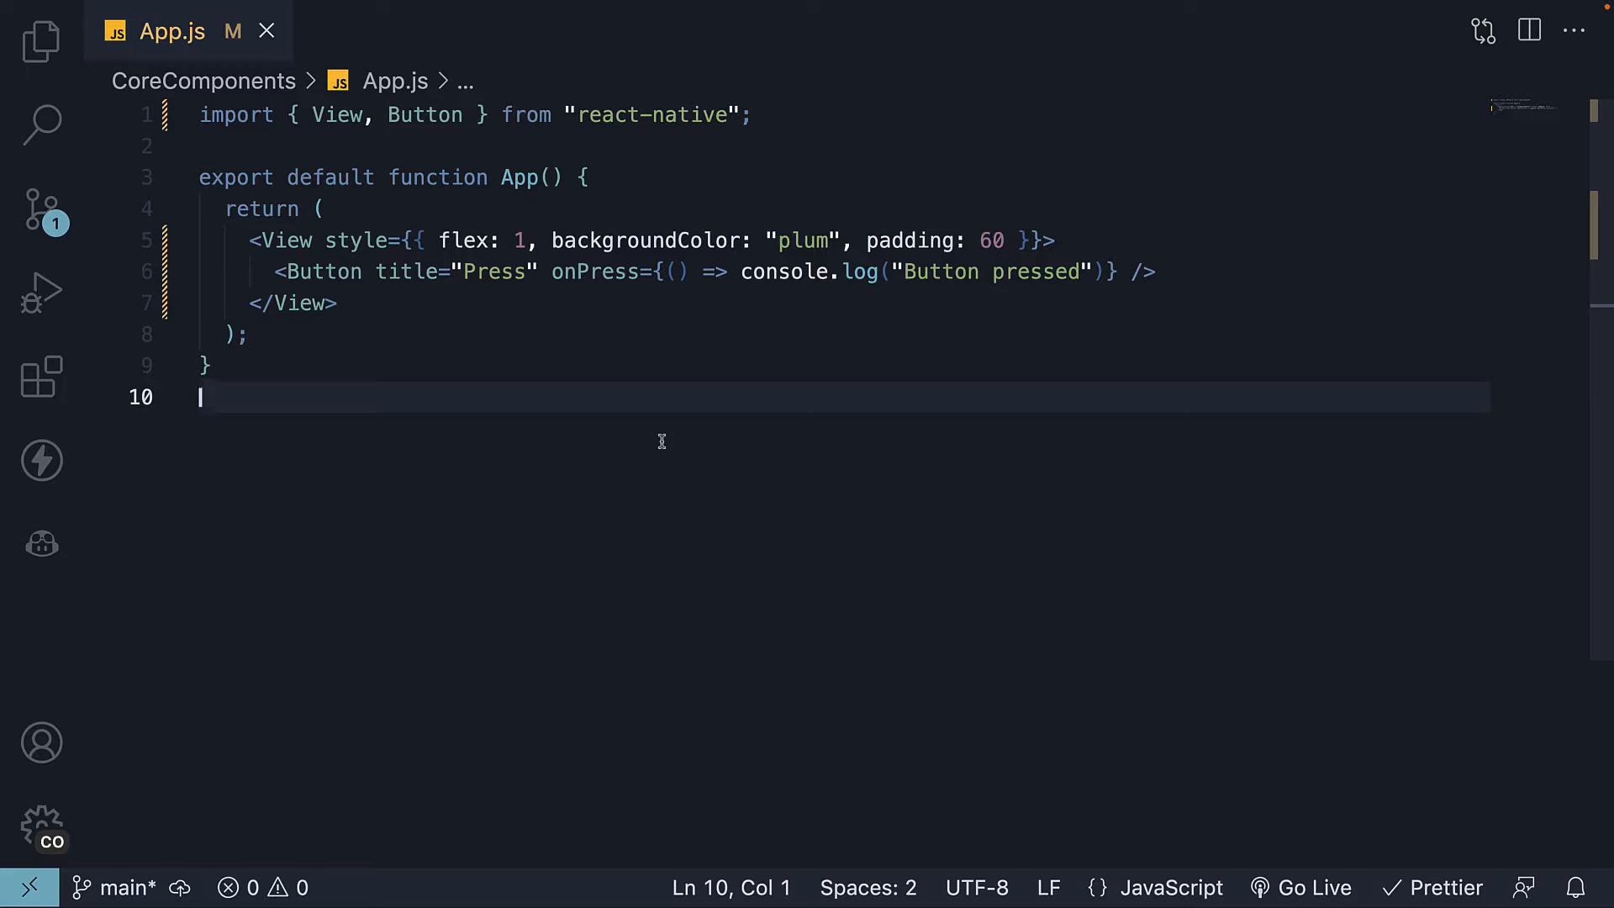
pyautogui.moveTo(966, 320)
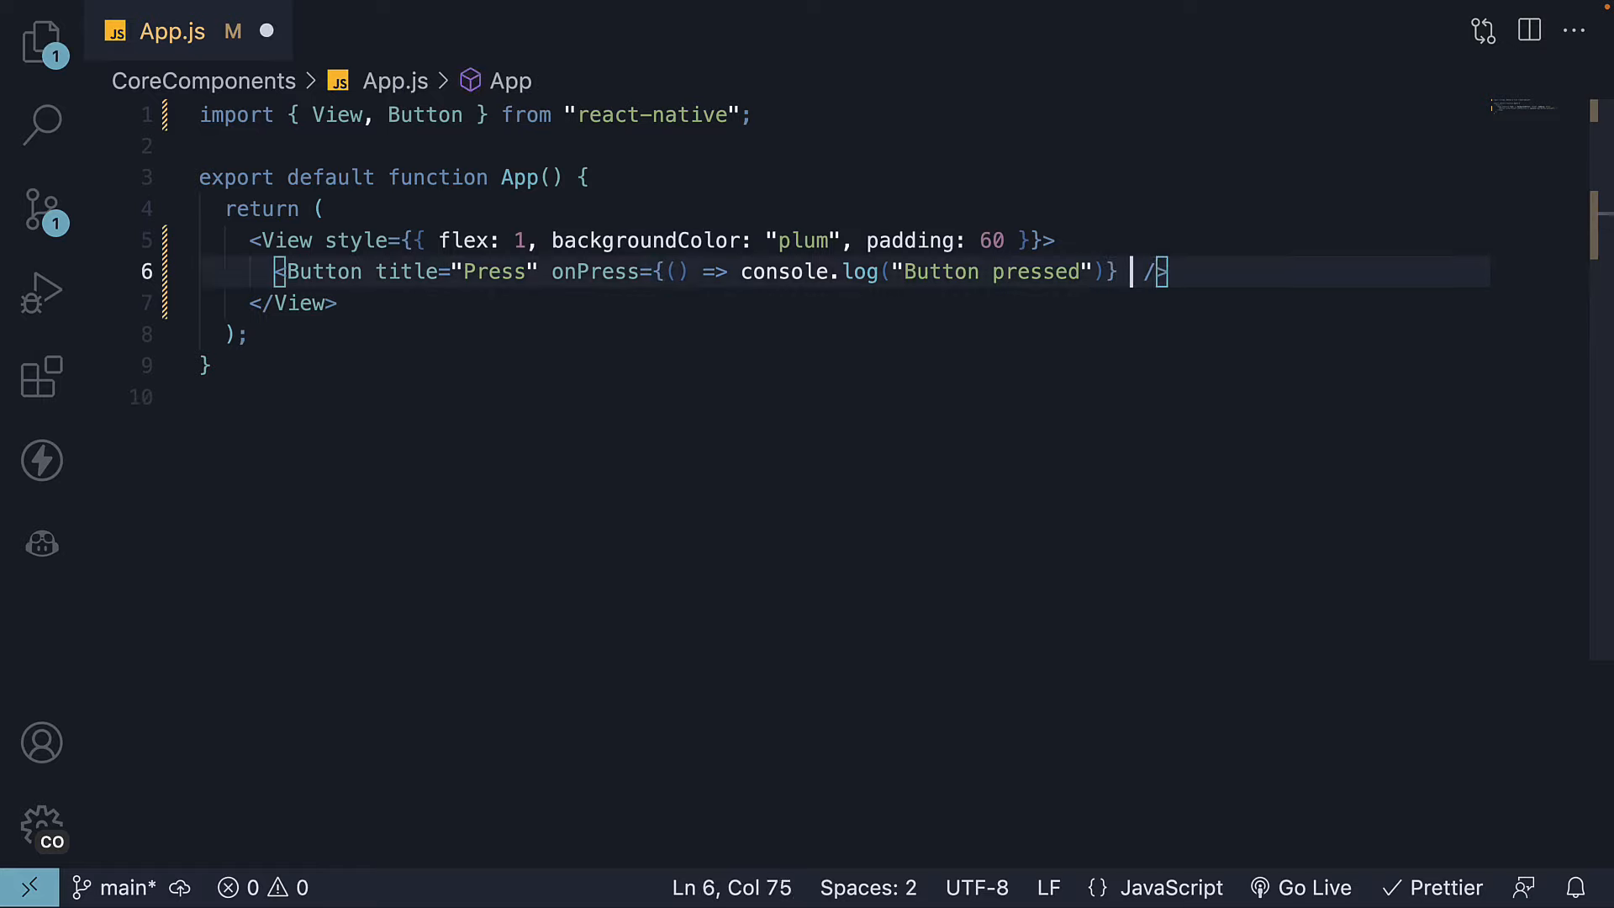
# Type color="midnightblue" into the Press button's props.
pyautogui.write('color="m')
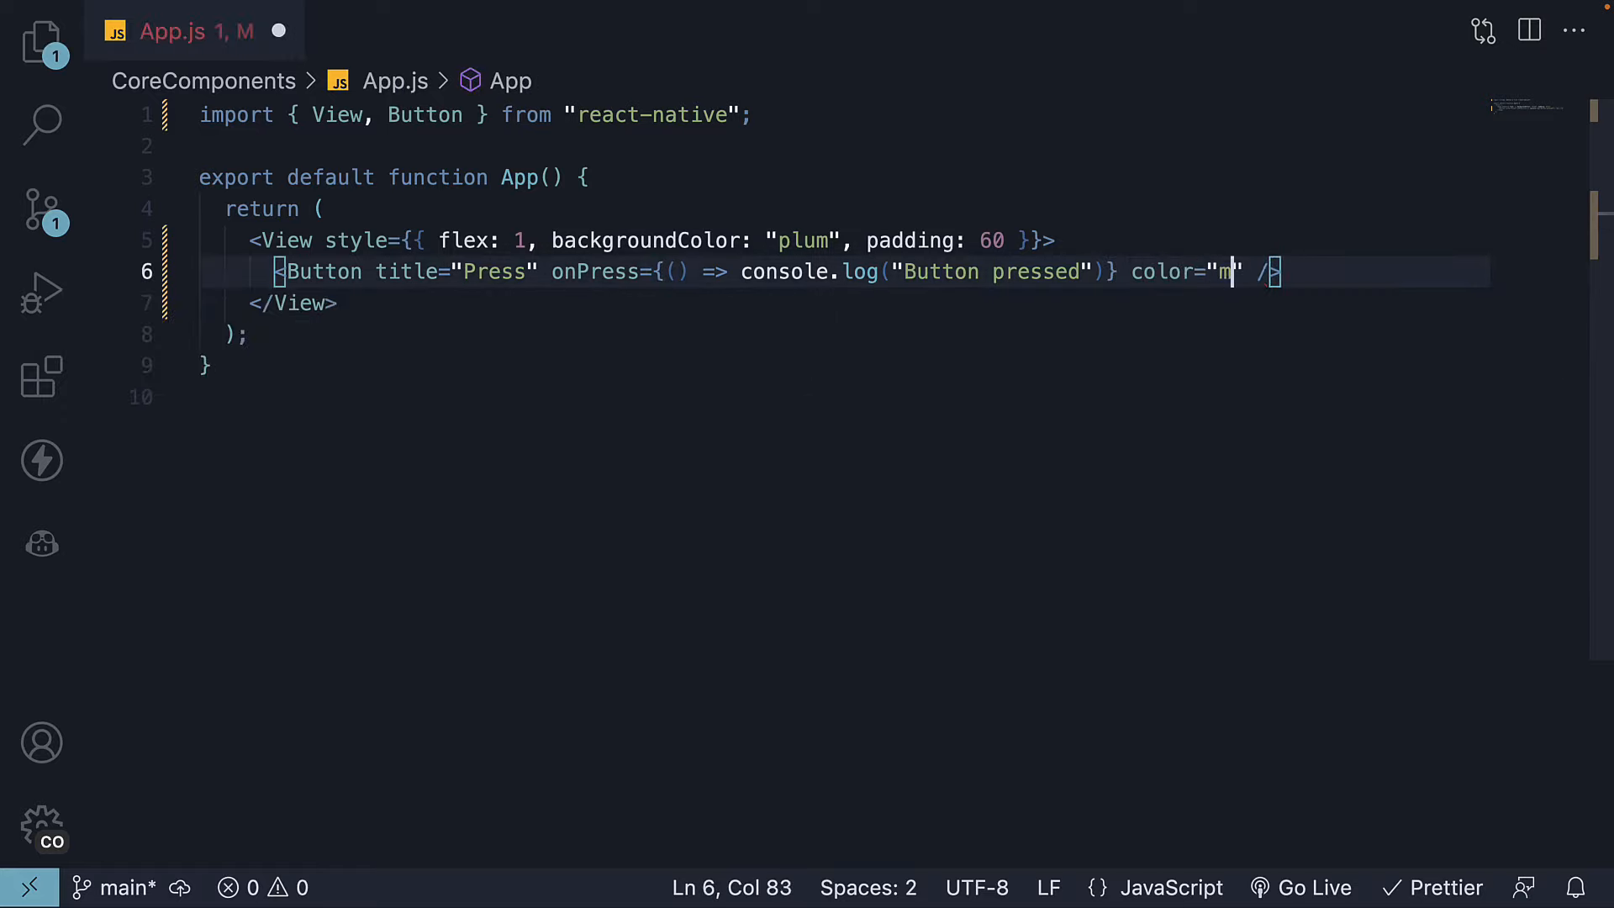
pyautogui.write('idnight')
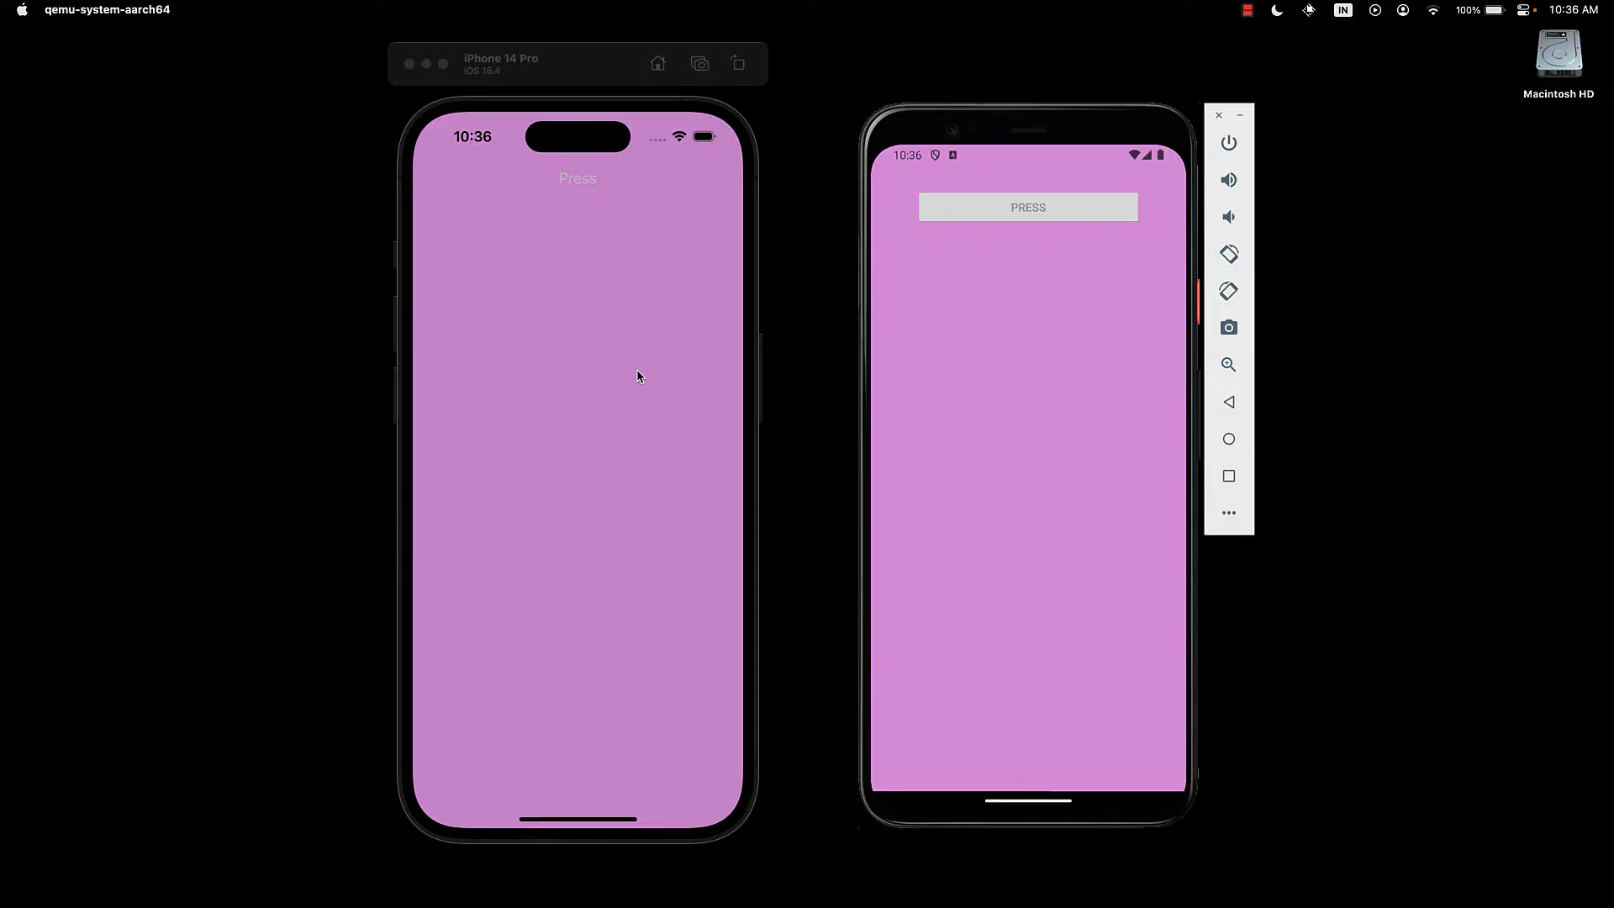
pyautogui.moveTo(578, 183)
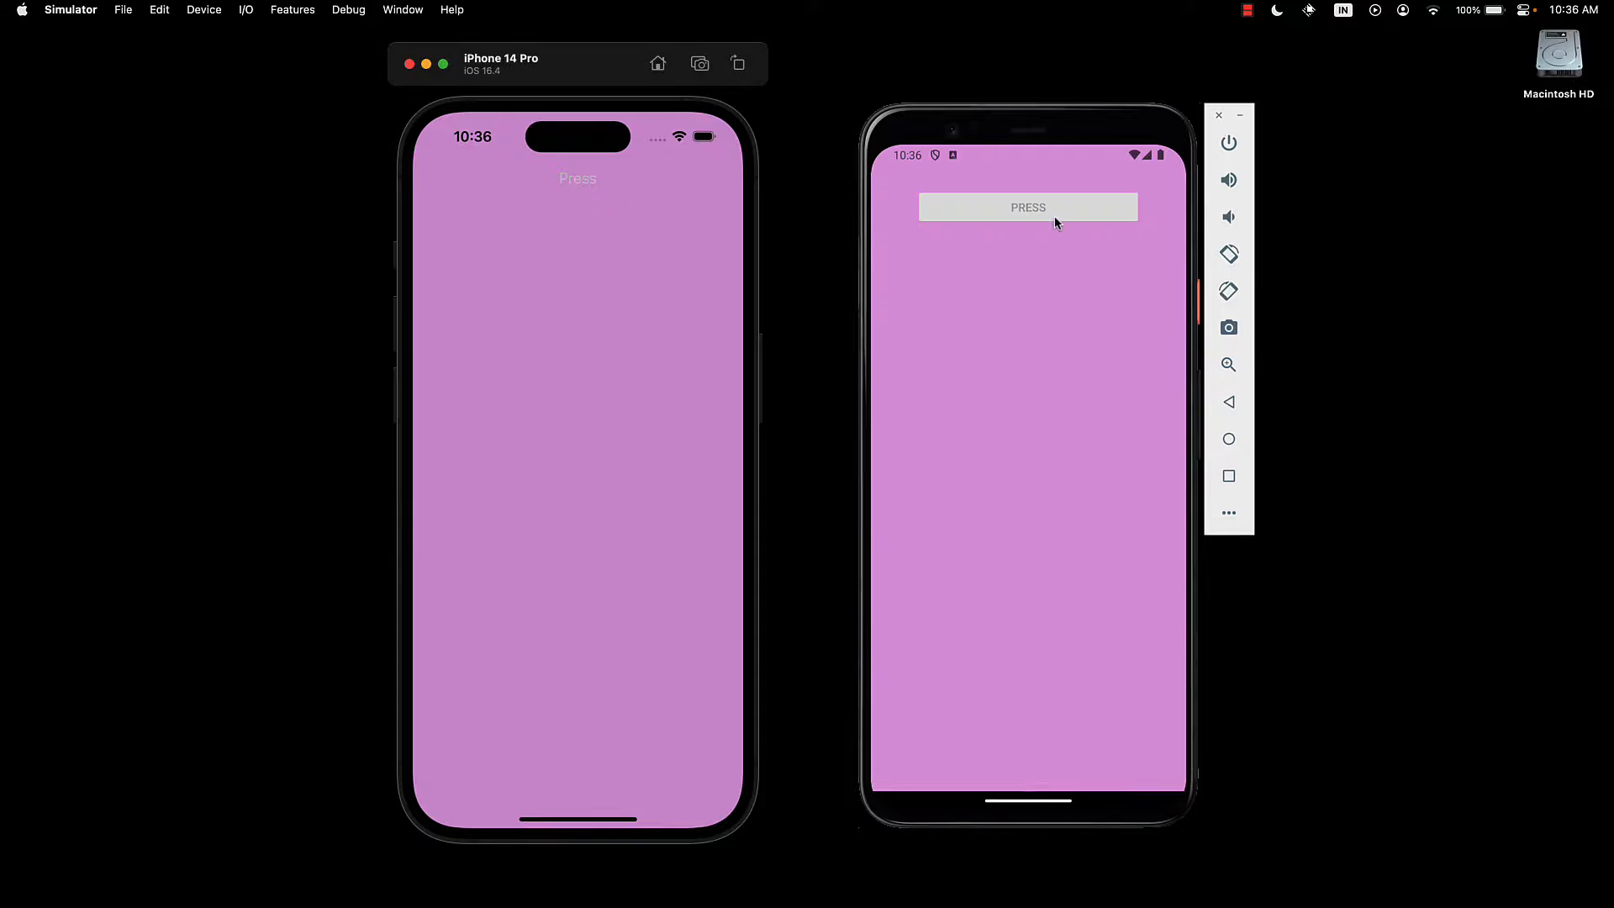
pyautogui.moveTo(968, 399)
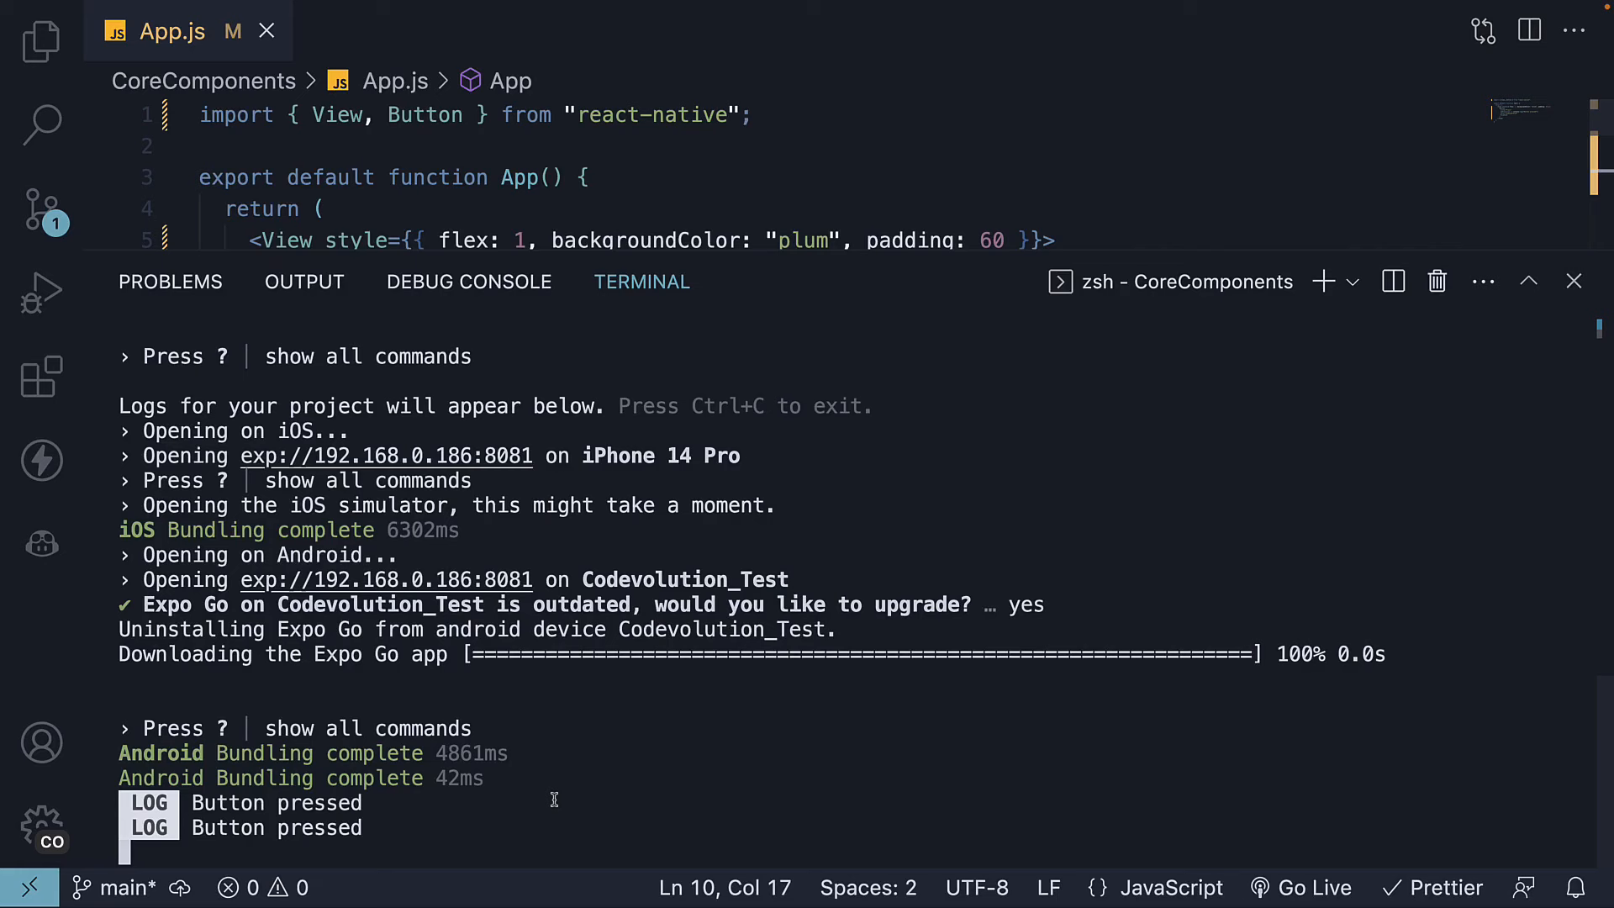
pyautogui.moveTo(413, 807)
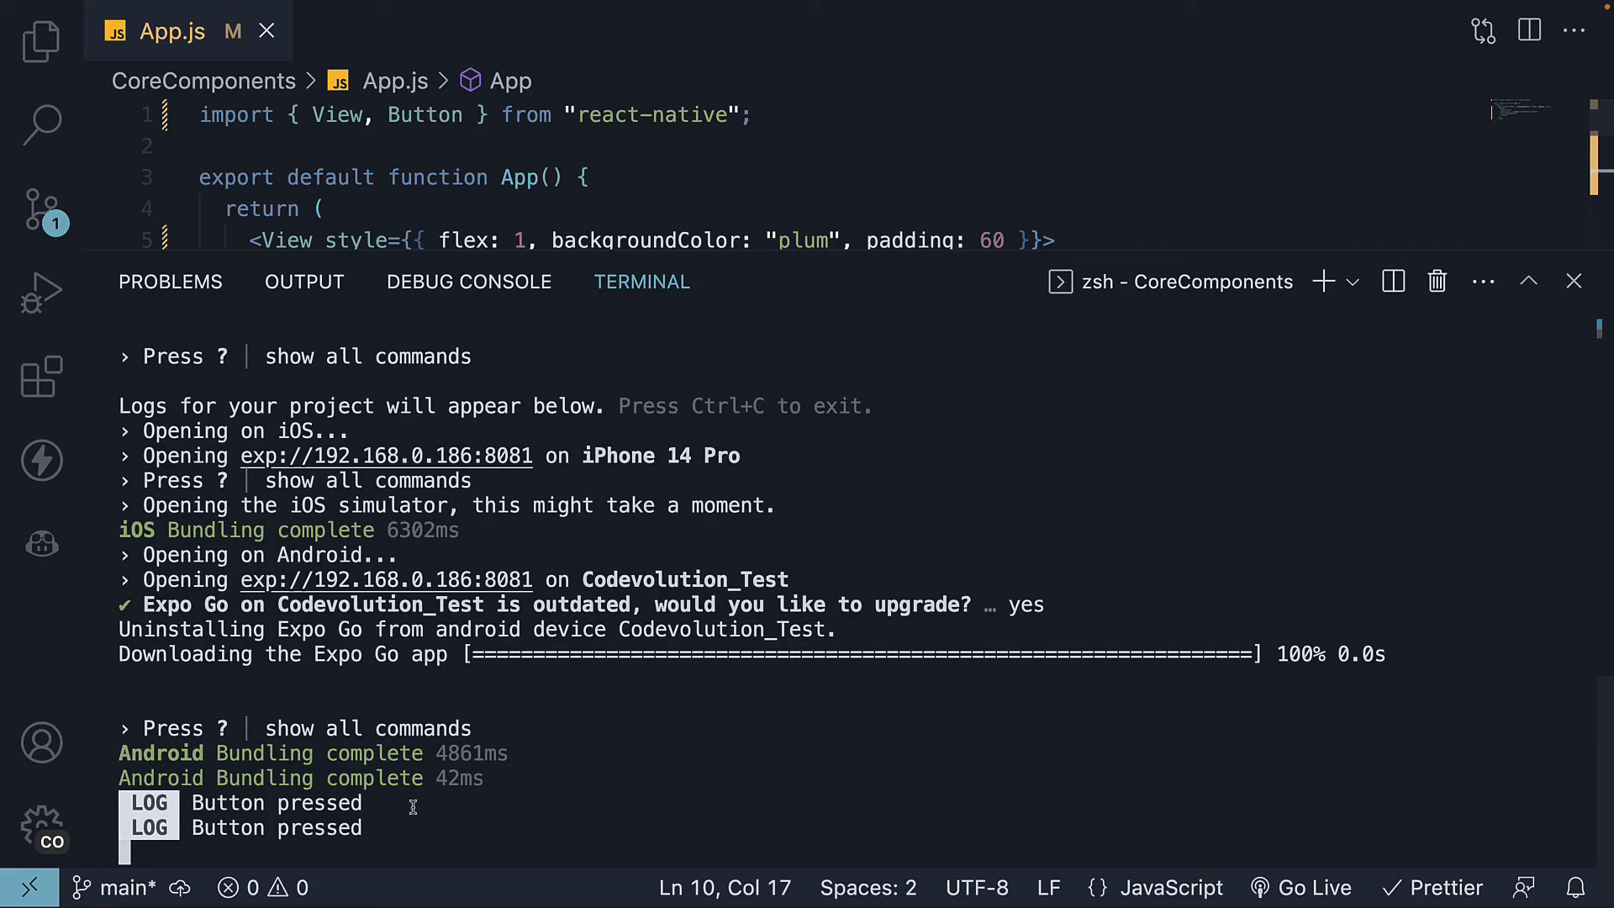
# Close the log panel and try disabled={state} on the Press button.
pyautogui.click(1574, 281)
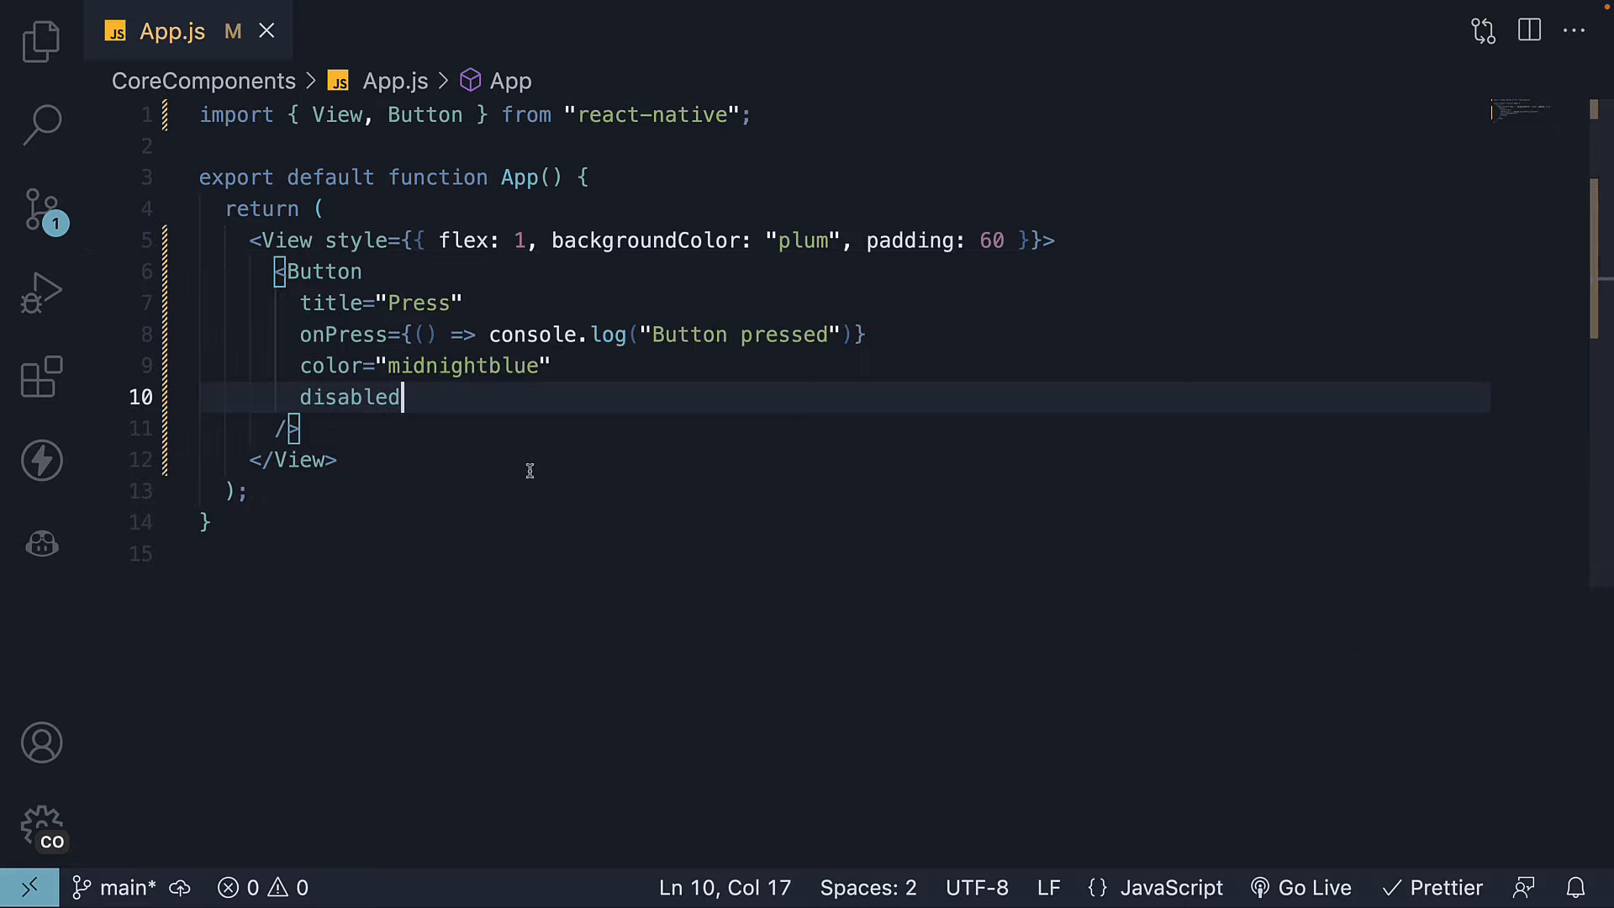
pyautogui.write('={s')
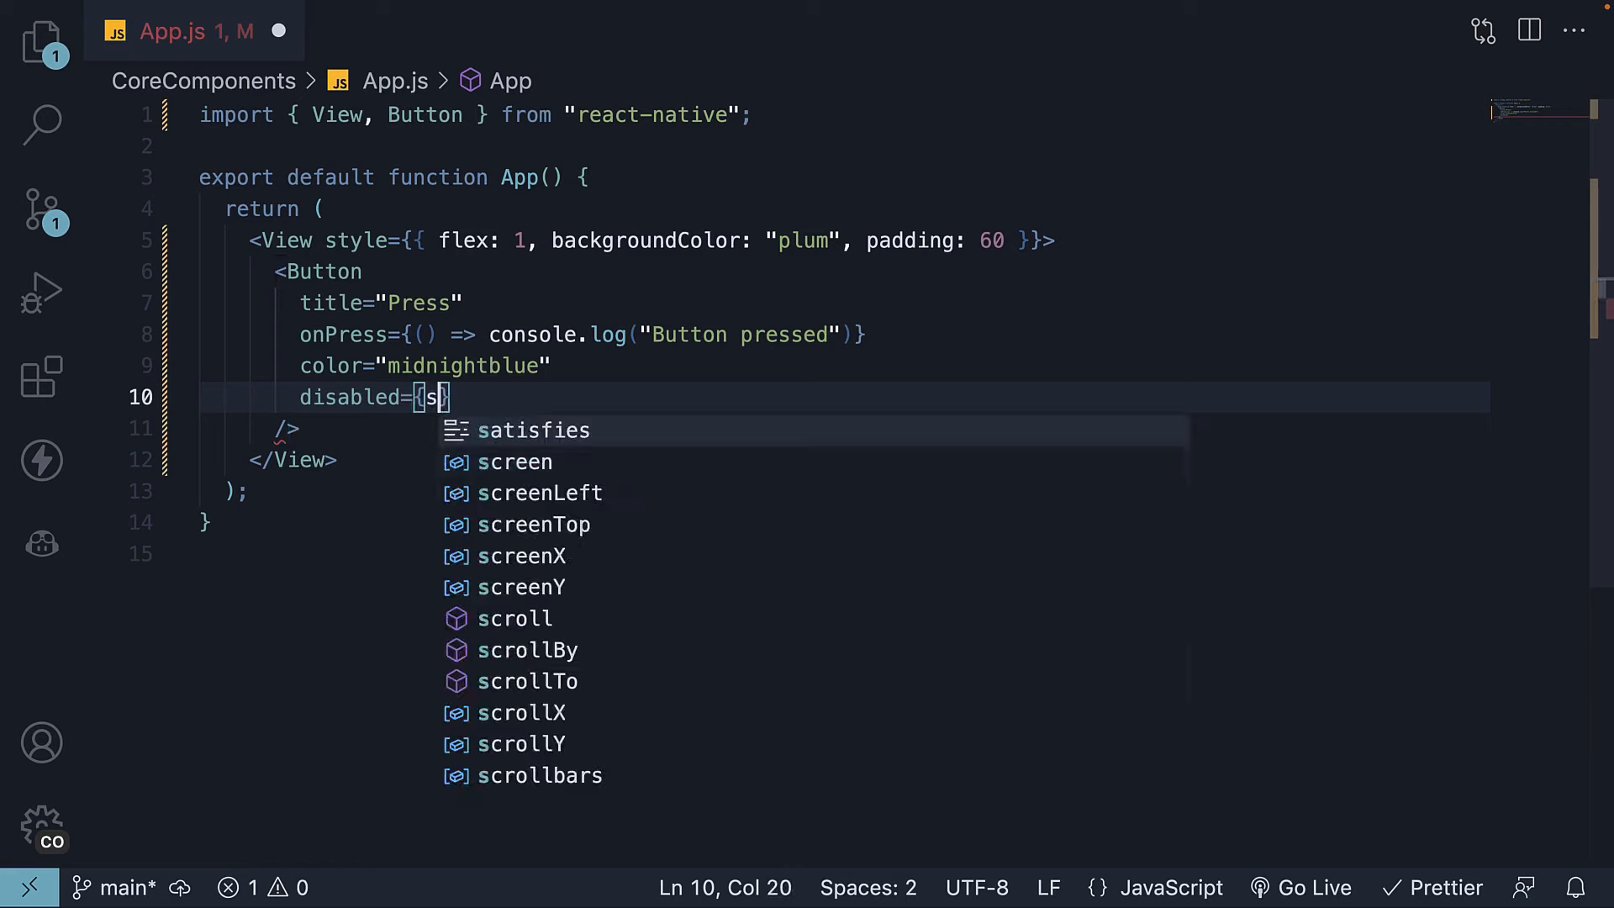
pyautogui.write('tate')
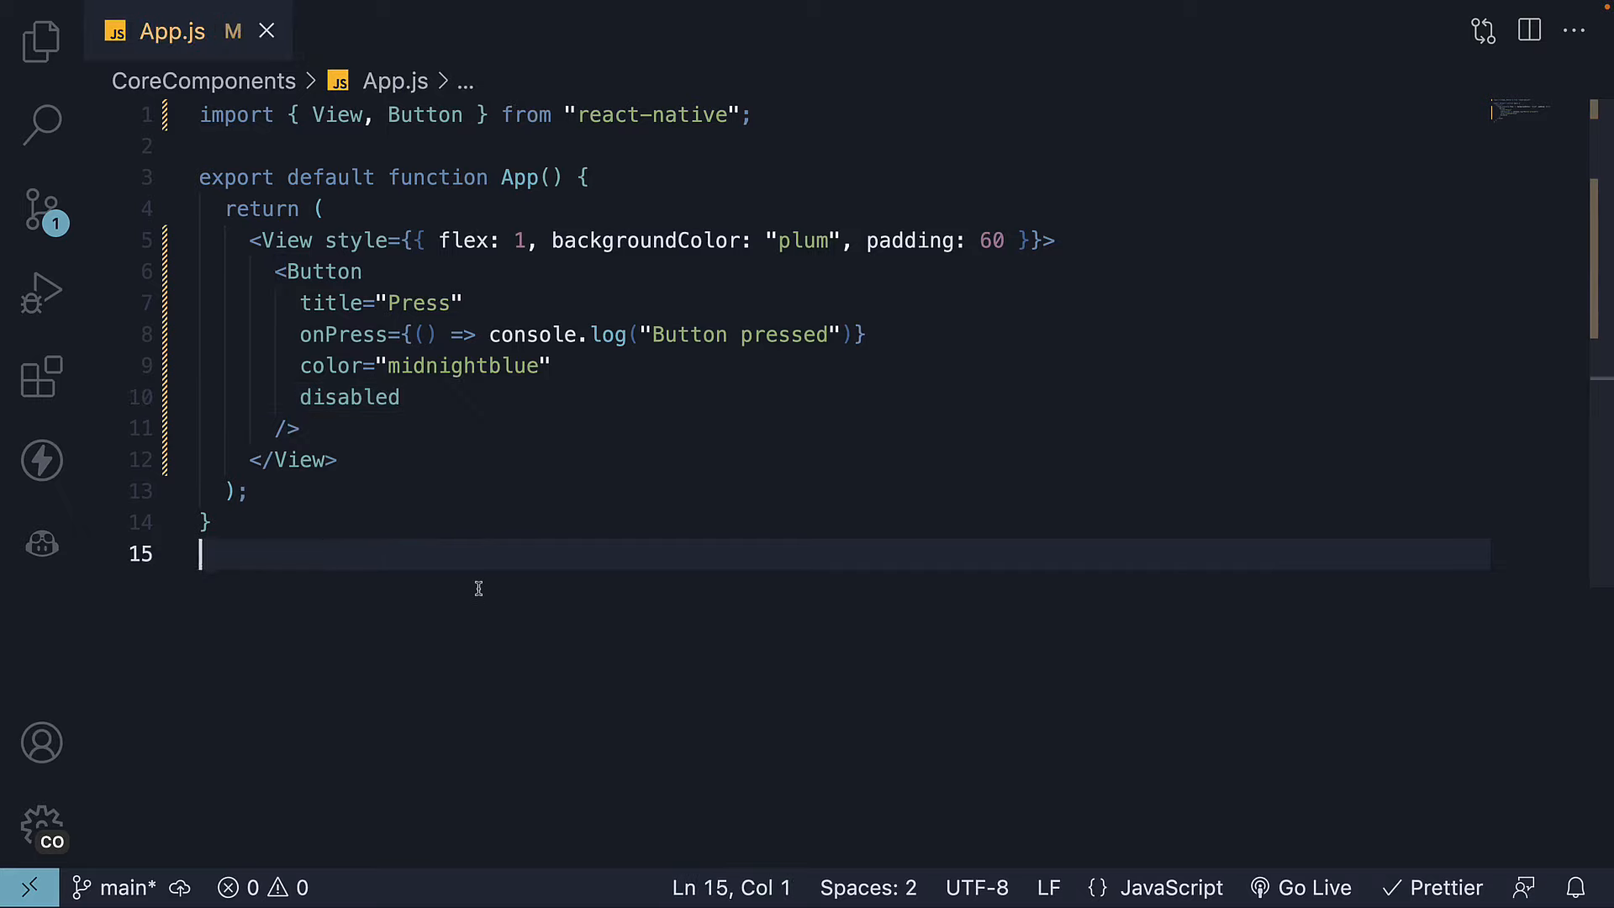
pyautogui.moveTo(573, 609)
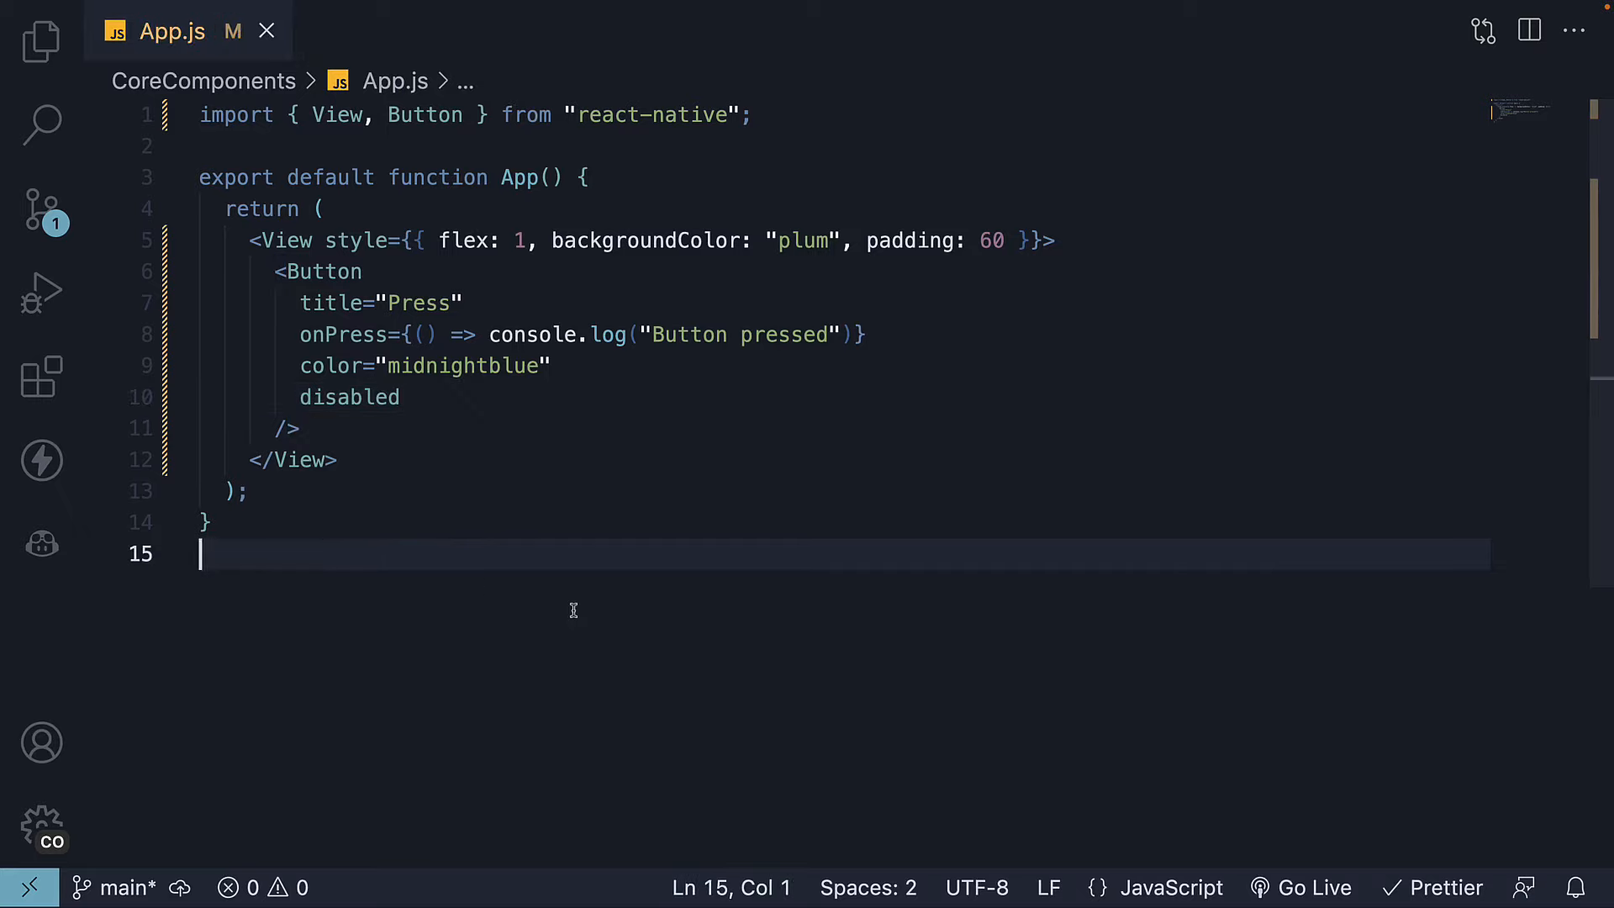
pyautogui.moveTo(334, 334)
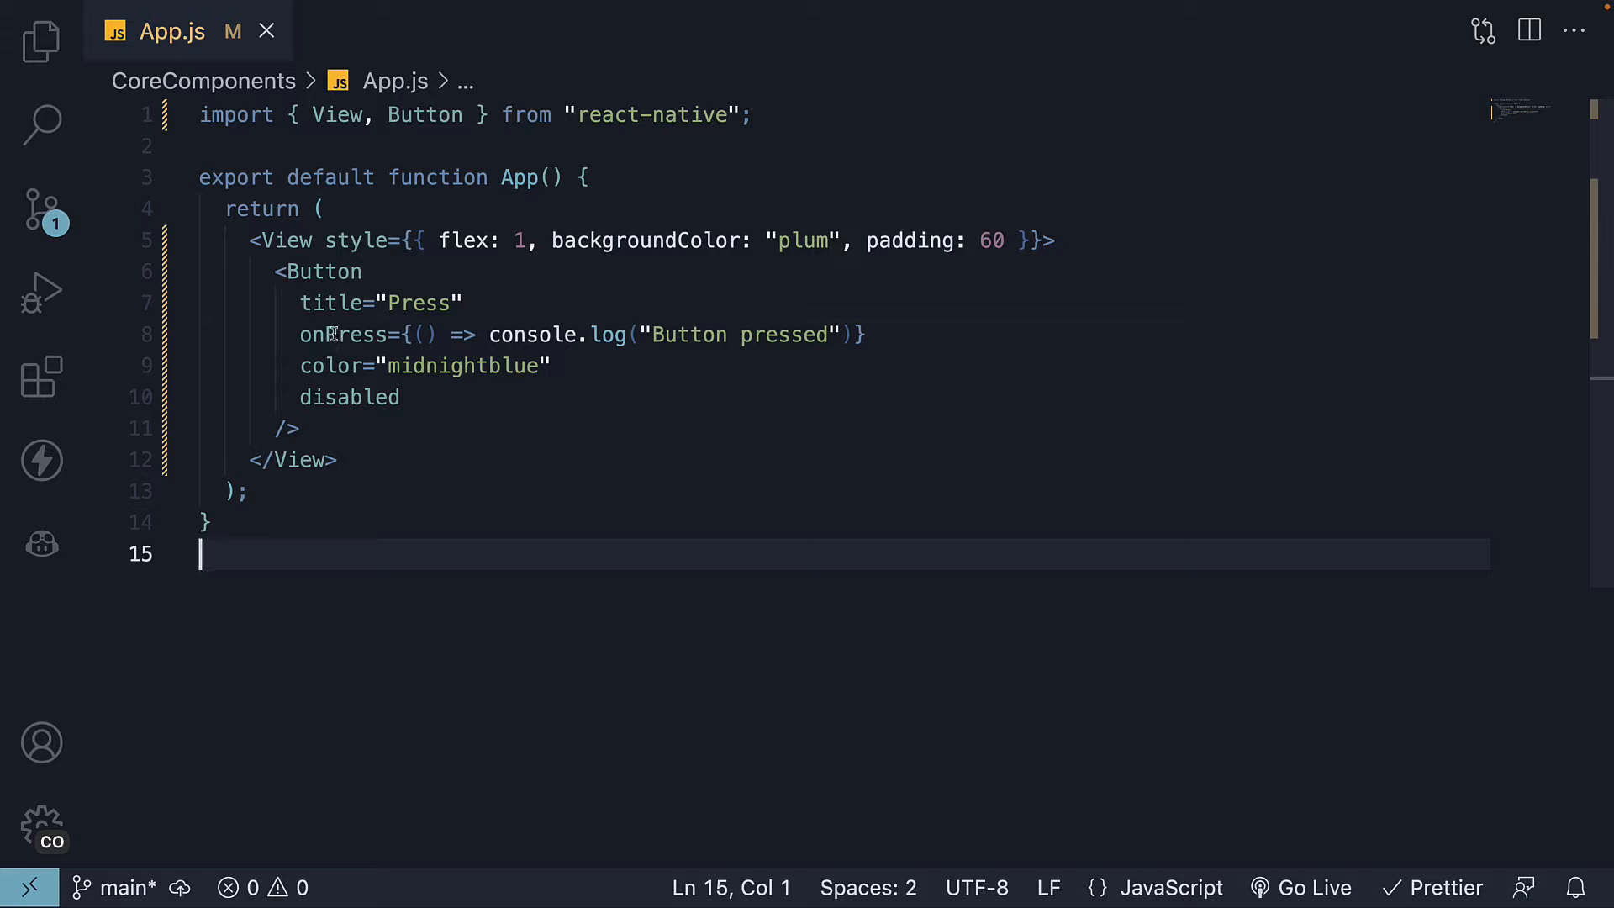
pyautogui.doubleClick(332, 302)
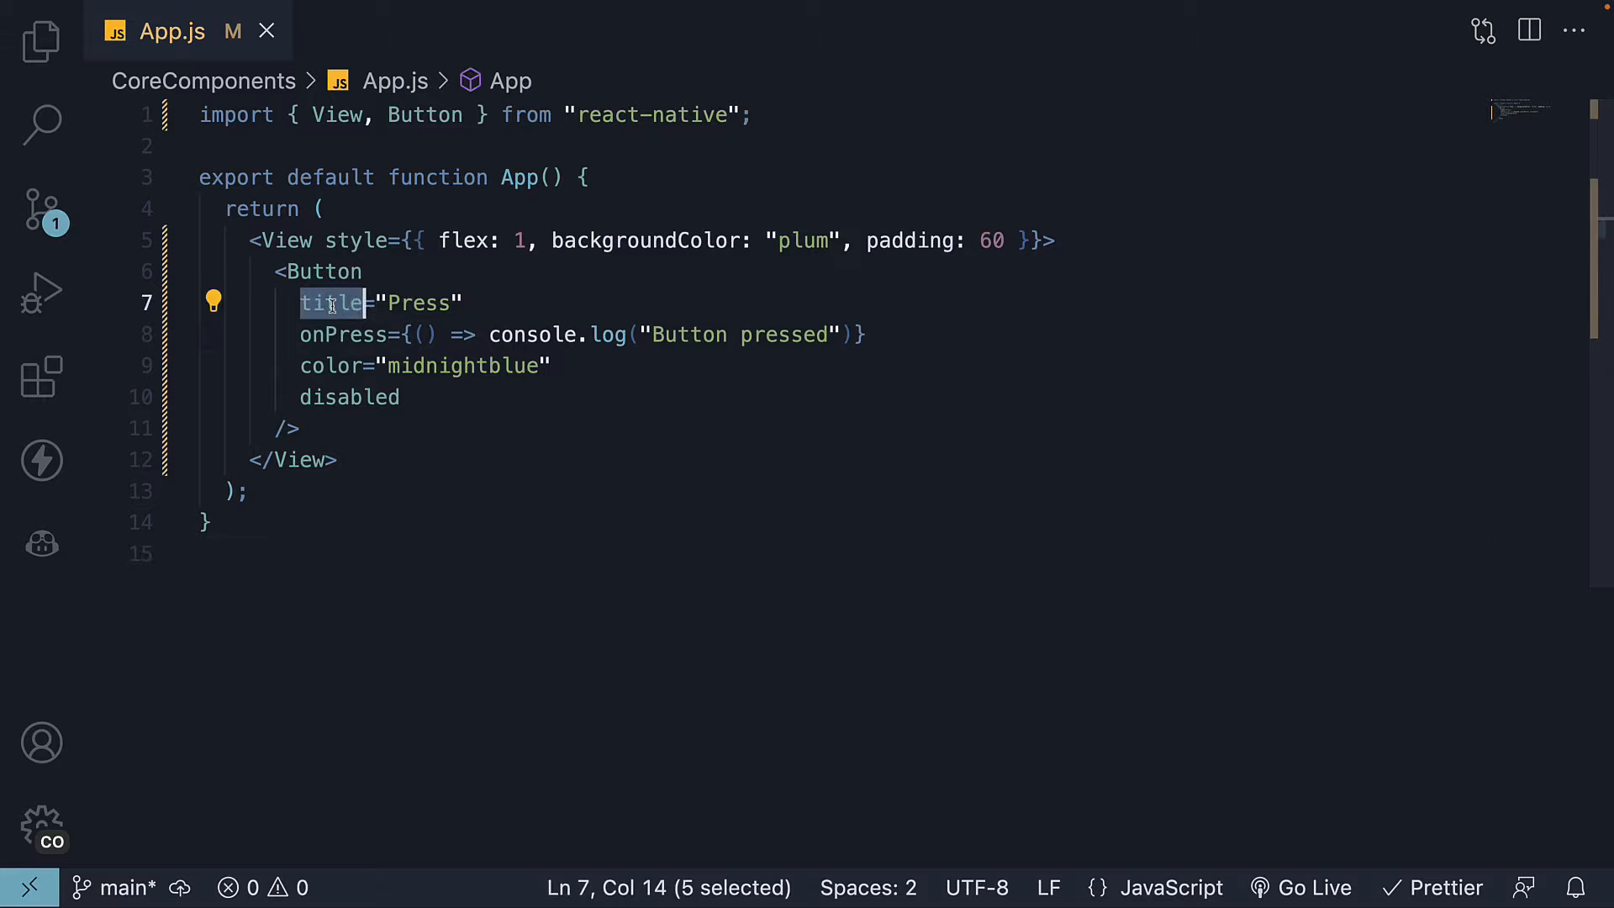
pyautogui.doubleClick(343, 334)
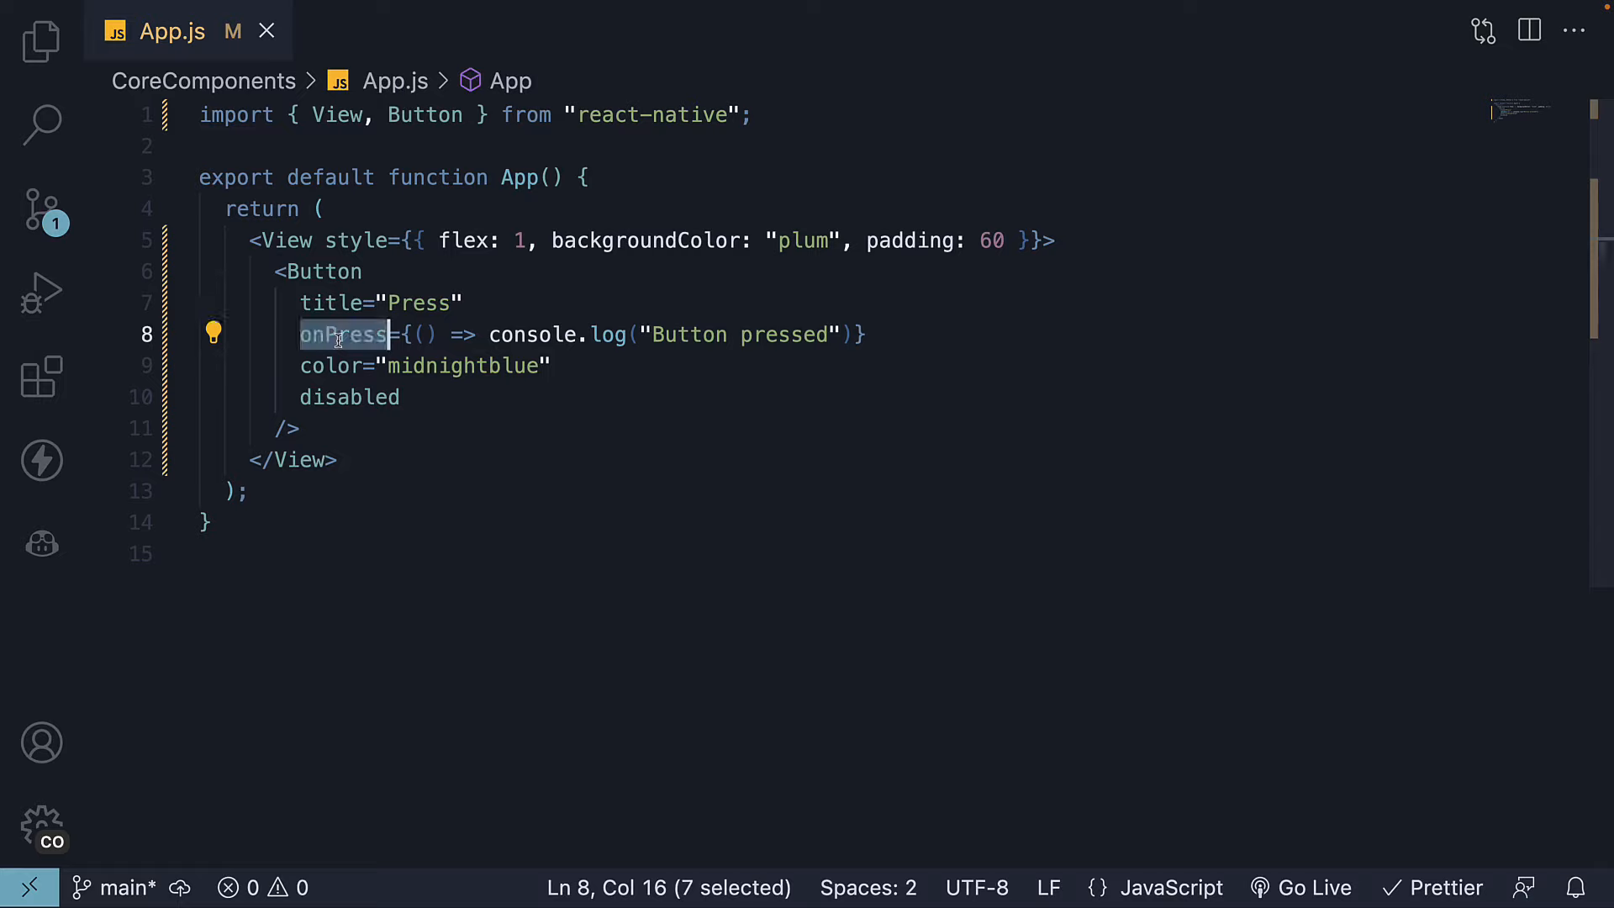
pyautogui.moveTo(669, 335)
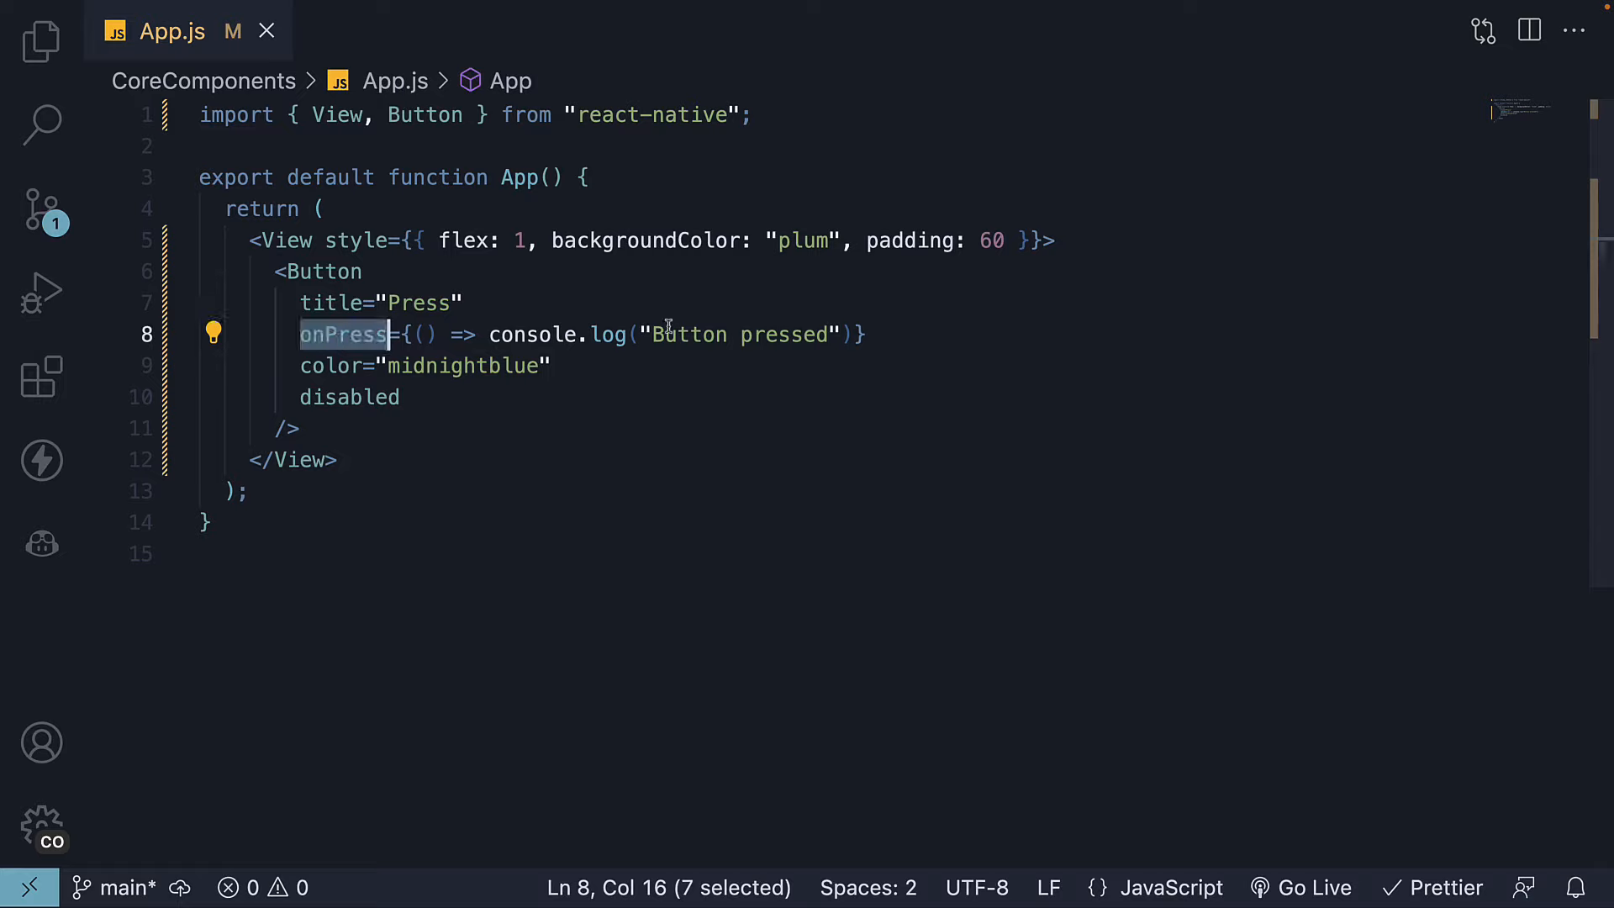
pyautogui.doubleClick(331, 365)
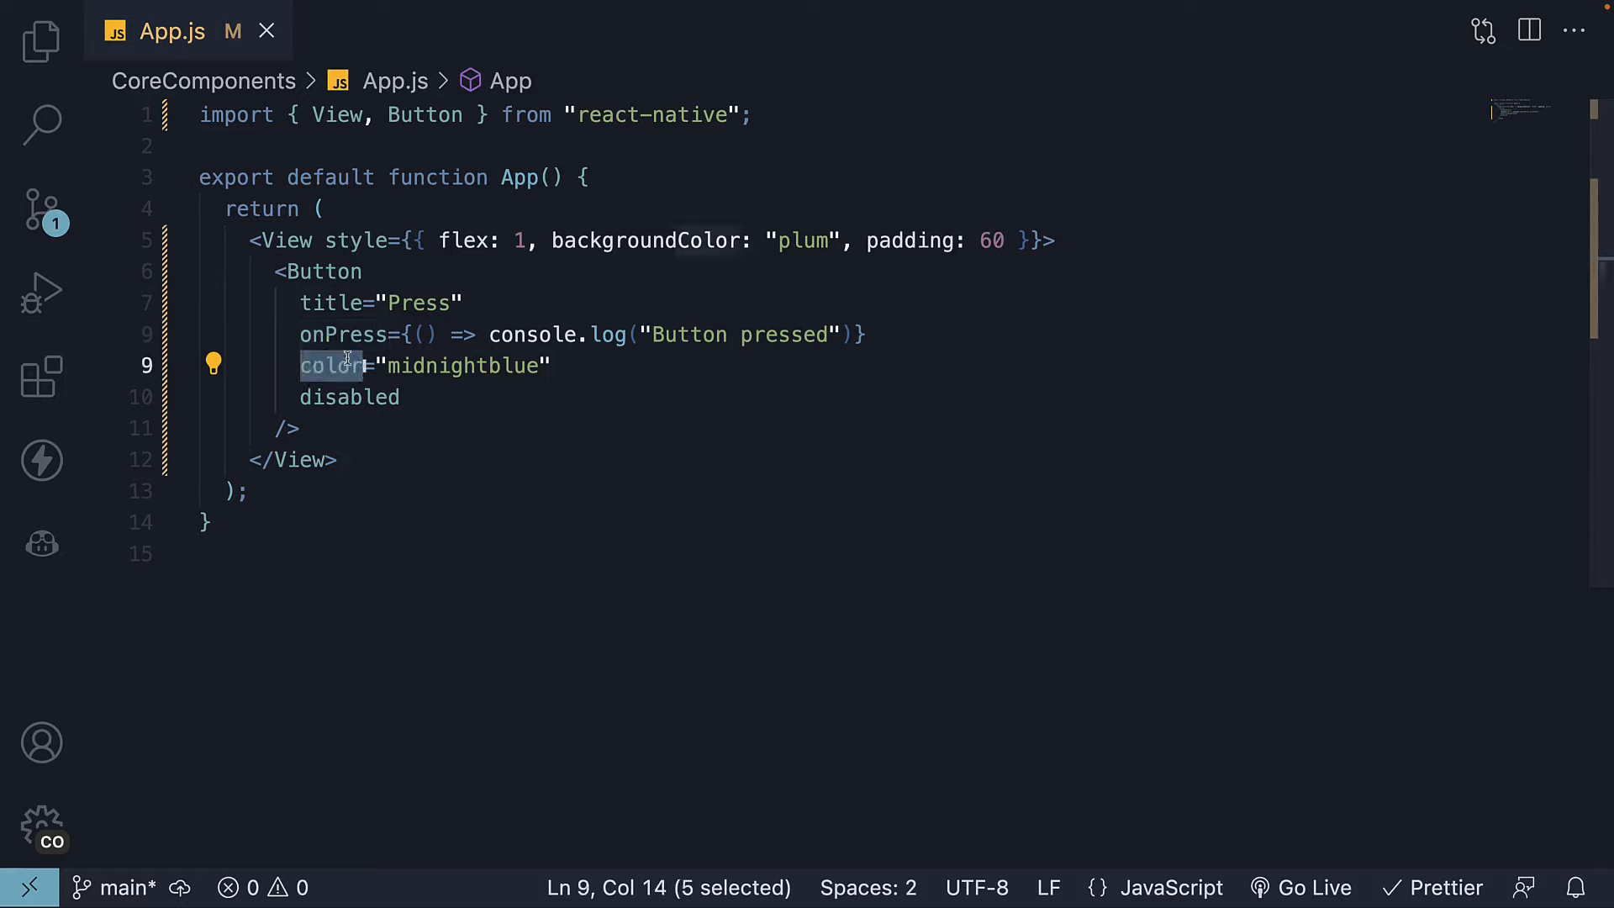
pyautogui.click(338, 396)
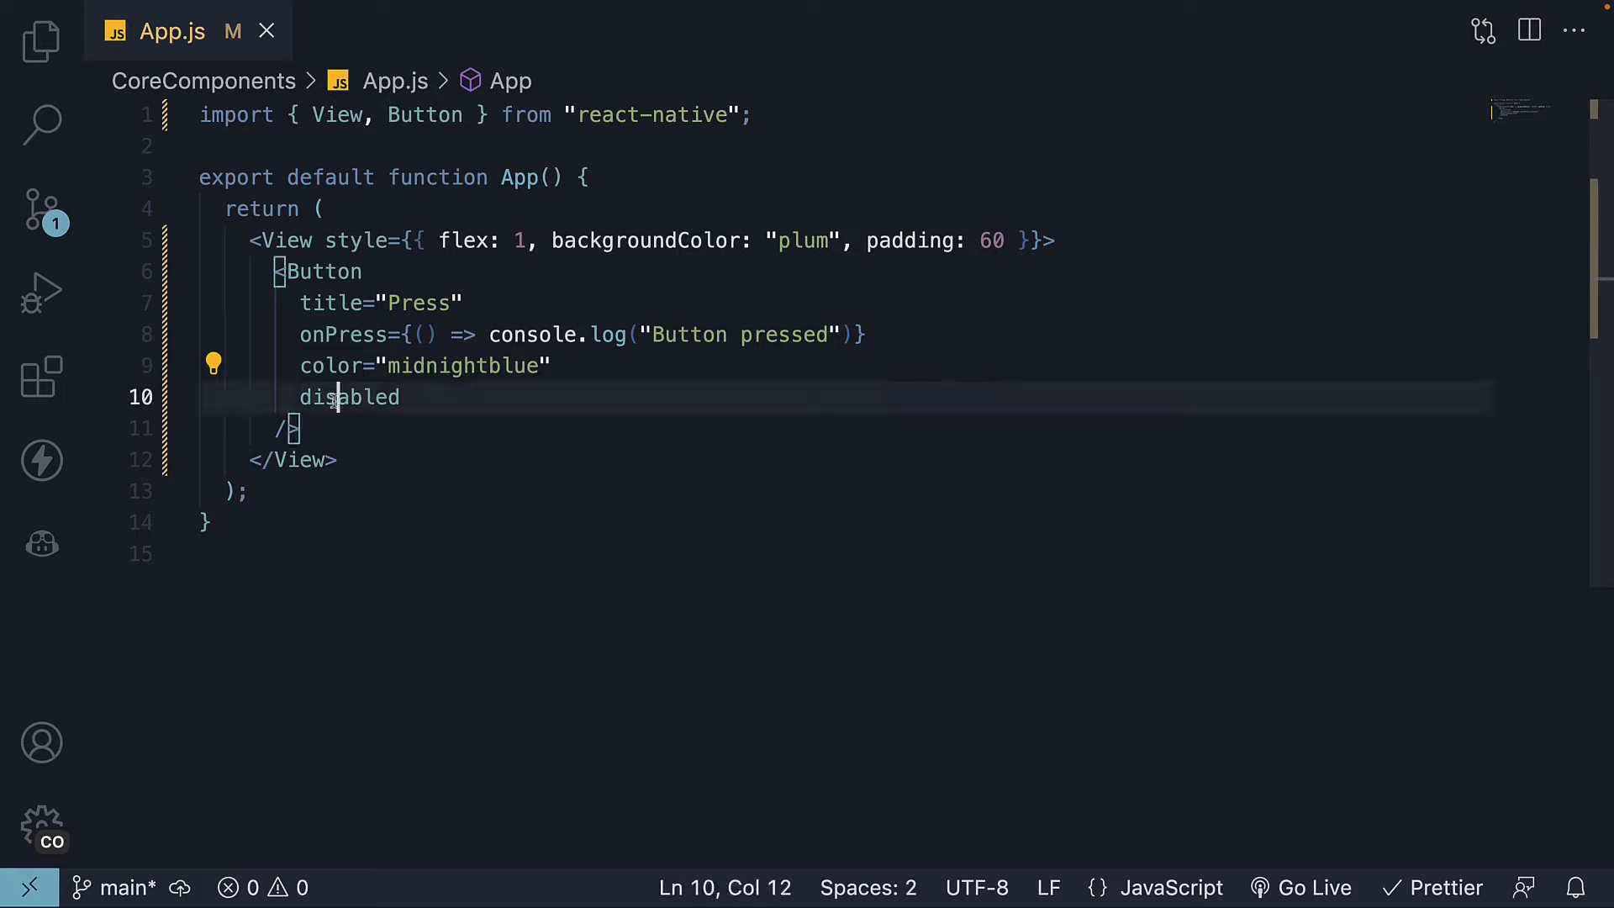
pyautogui.doubleClick(349, 398)
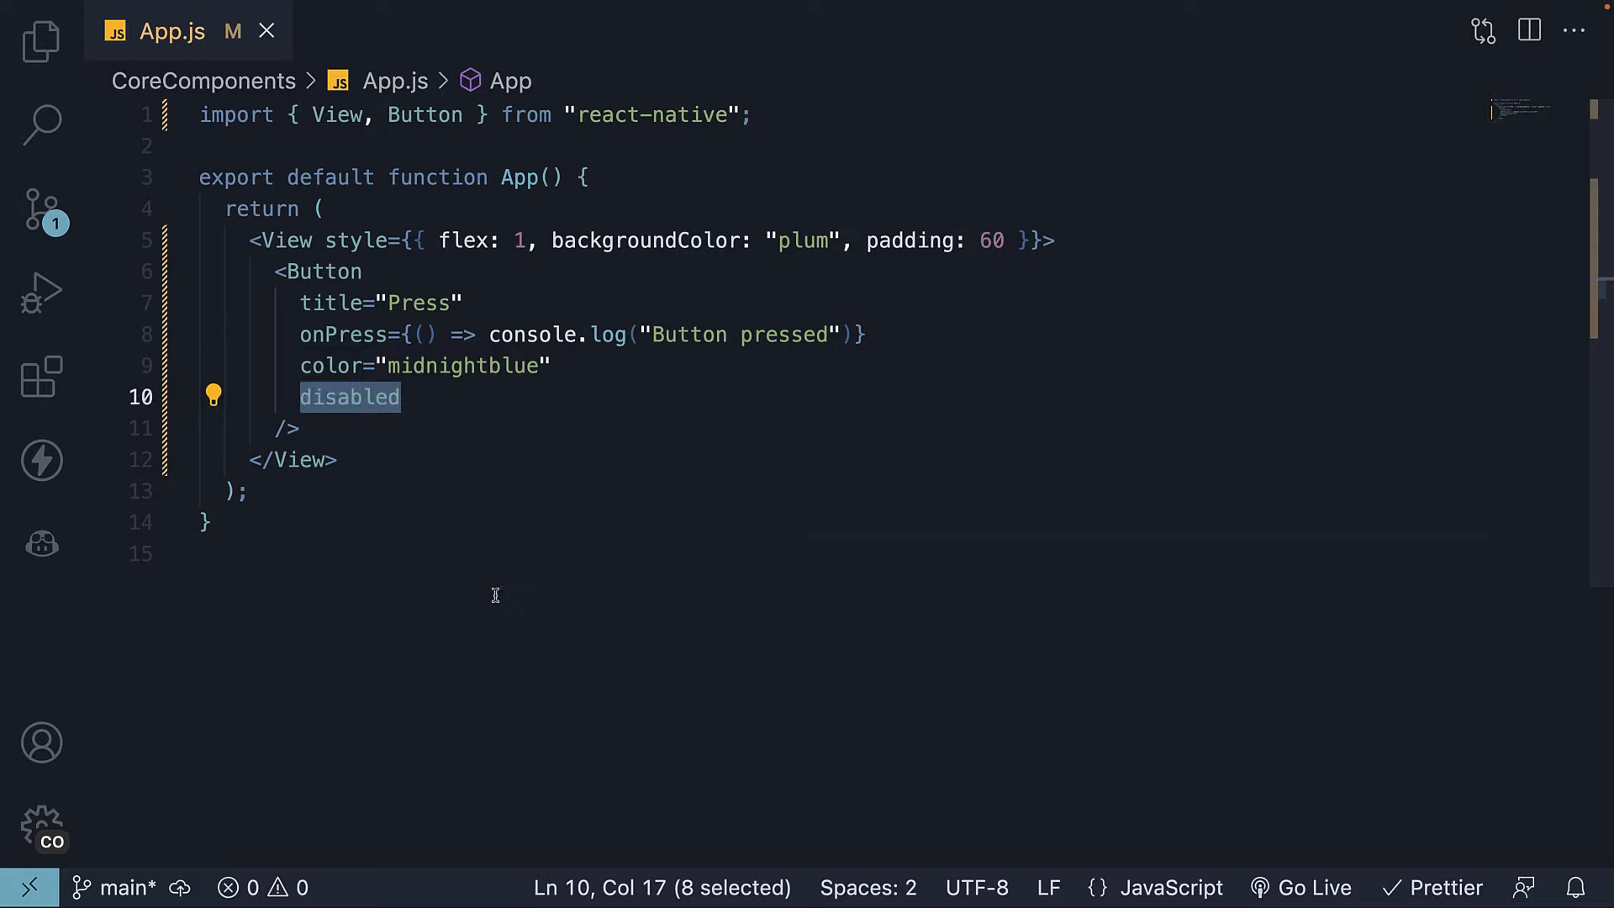